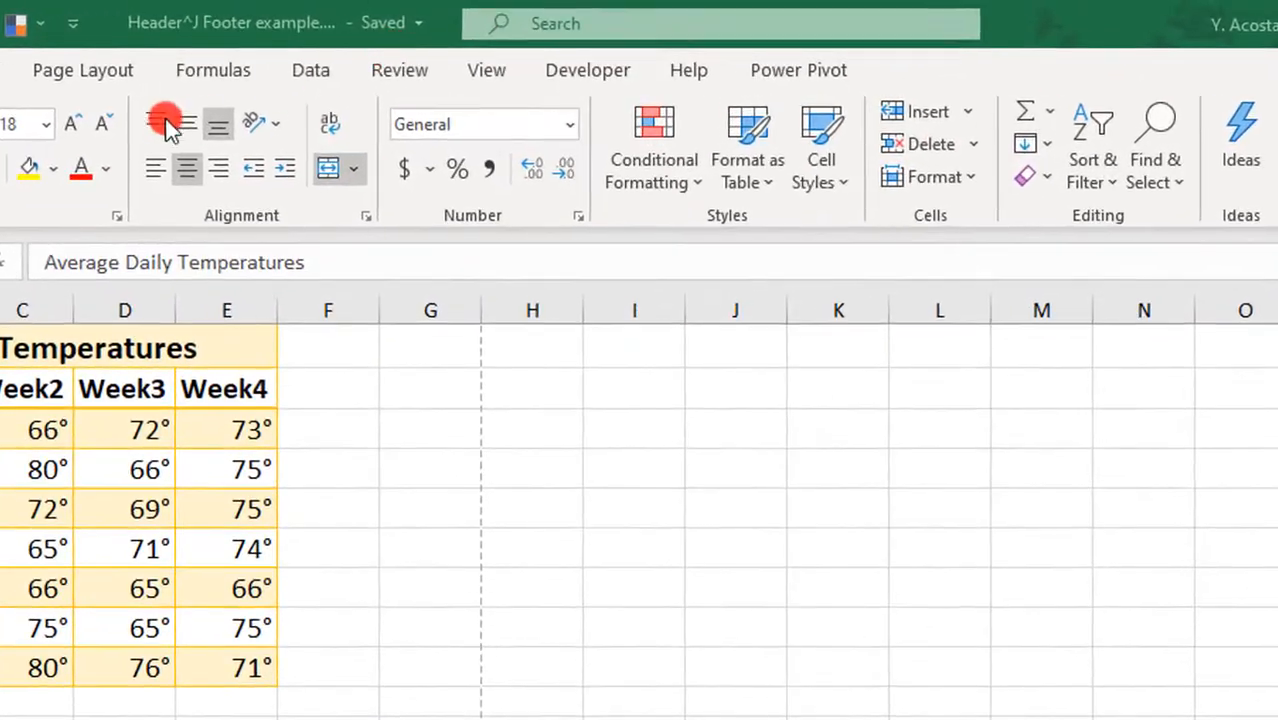
Step: Check Page Setup's Header/Footer tab, where header and footer are both set to none
click(82, 70)
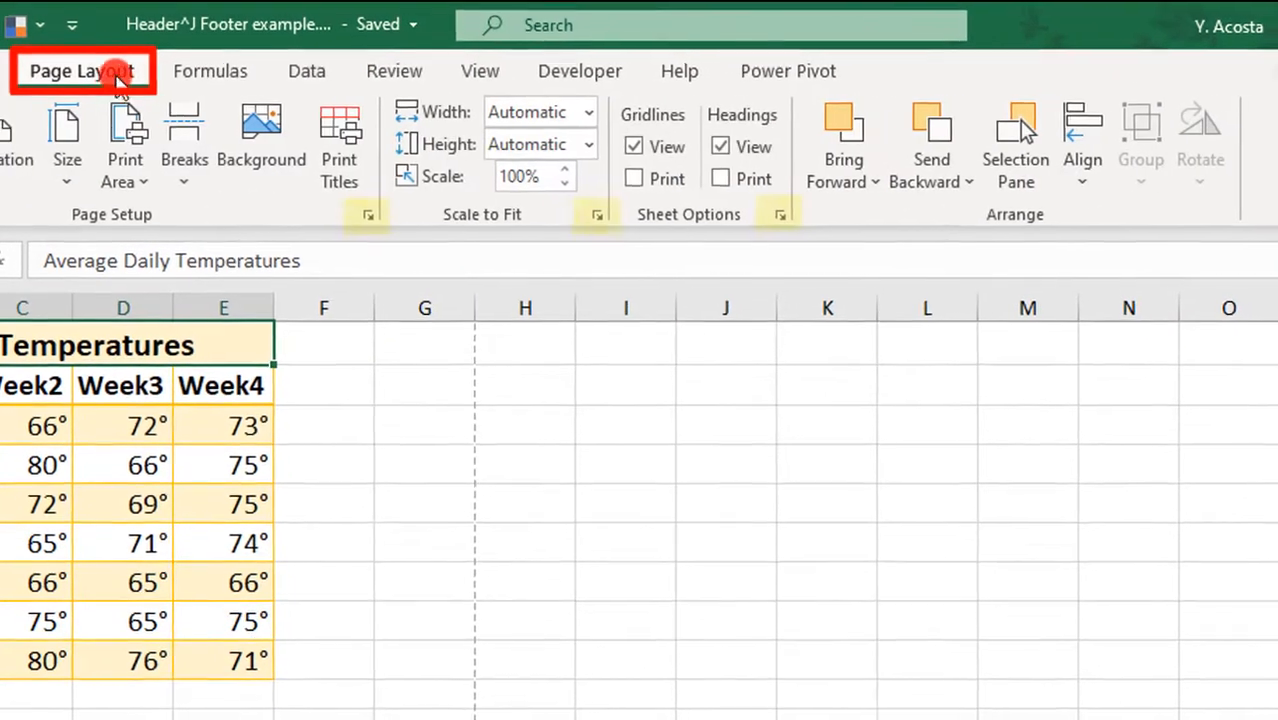
click(367, 214)
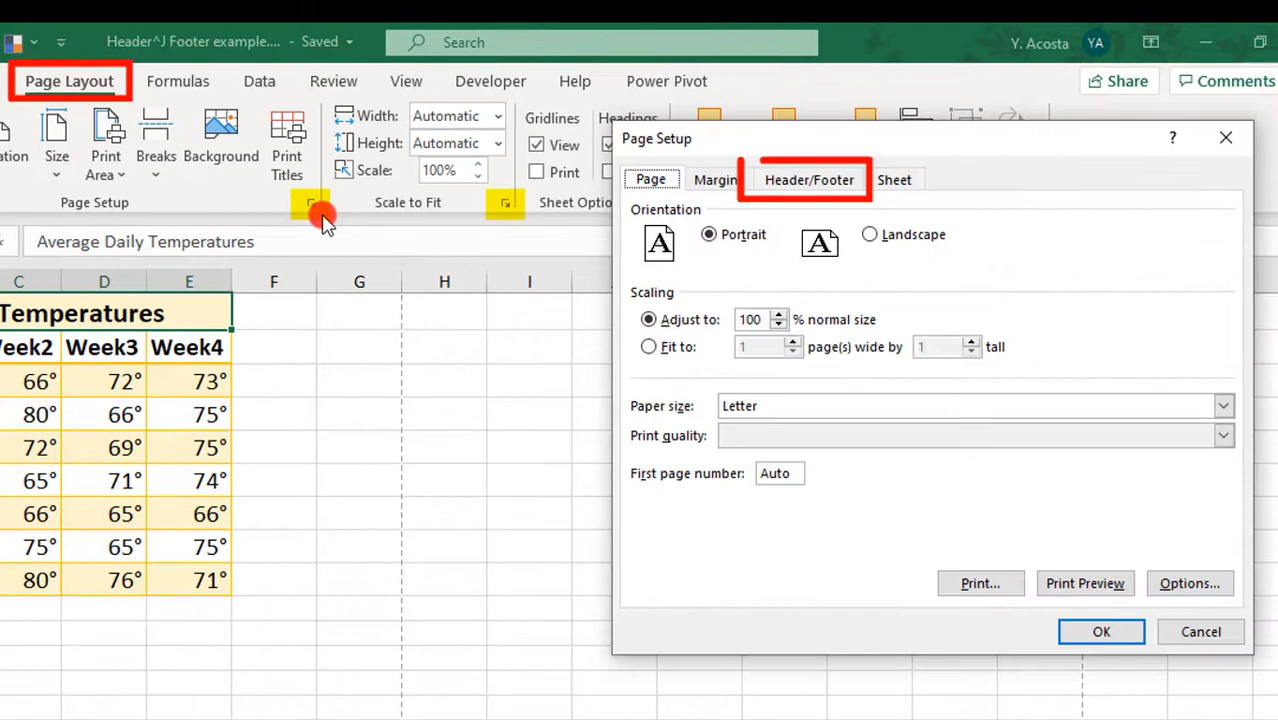
click(809, 179)
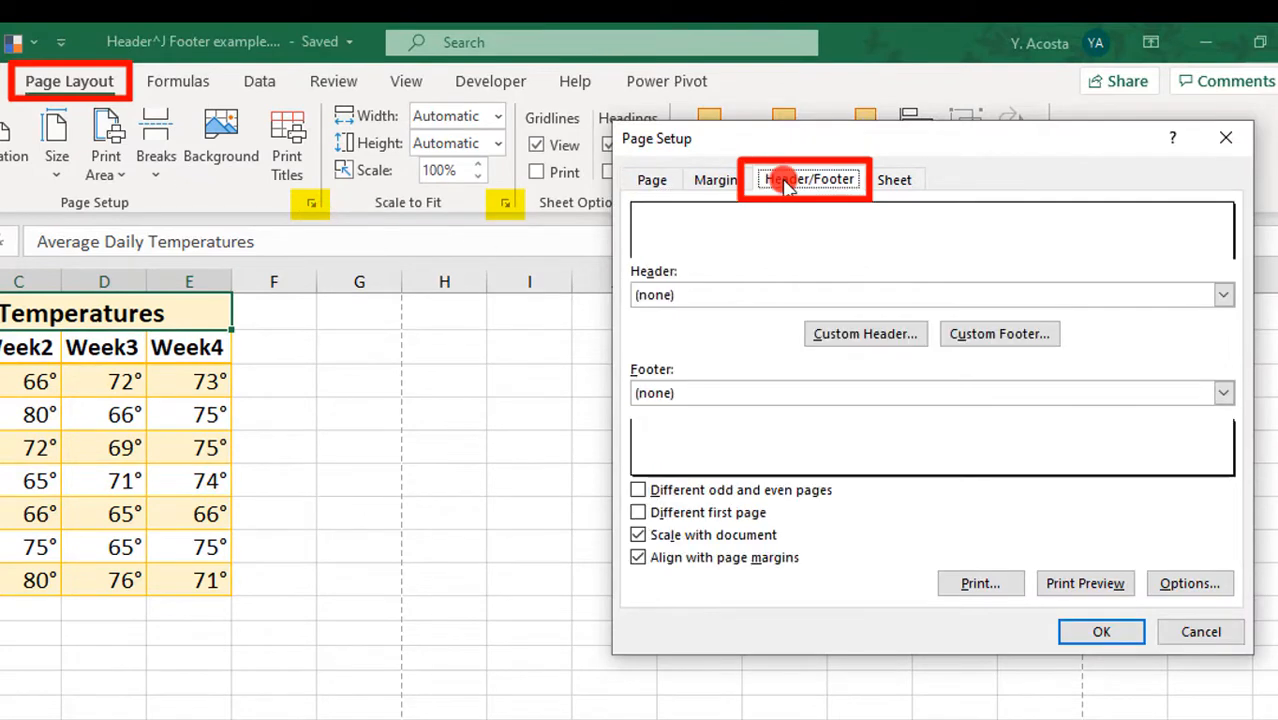
click(808, 179)
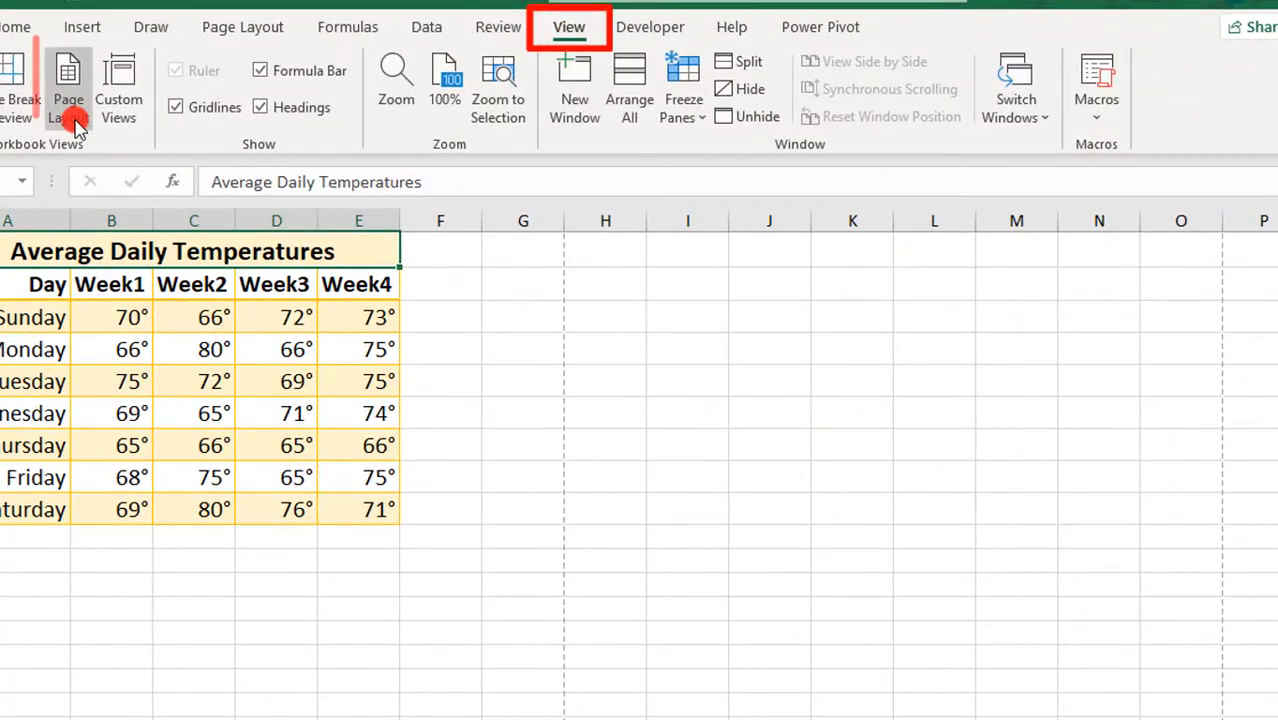
Step: Switch the Temperatures sheet to Page Layout view and click into the right header section
click(68, 90)
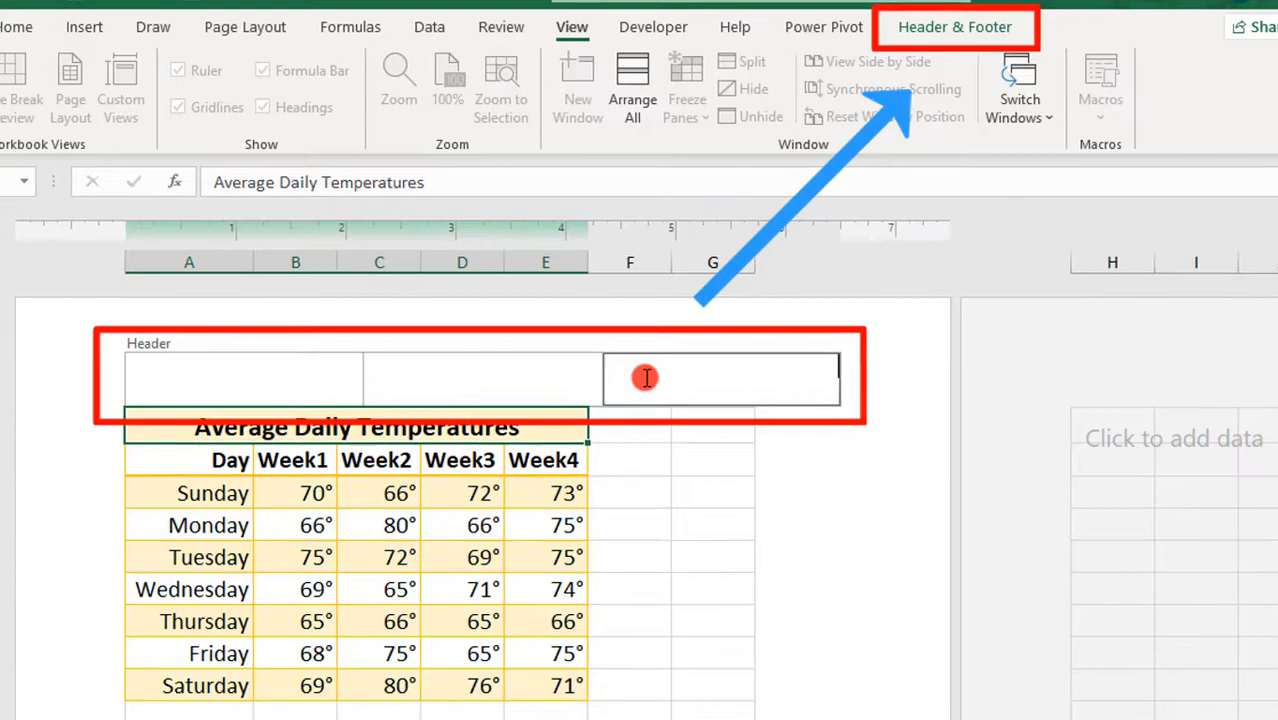
click(954, 27)
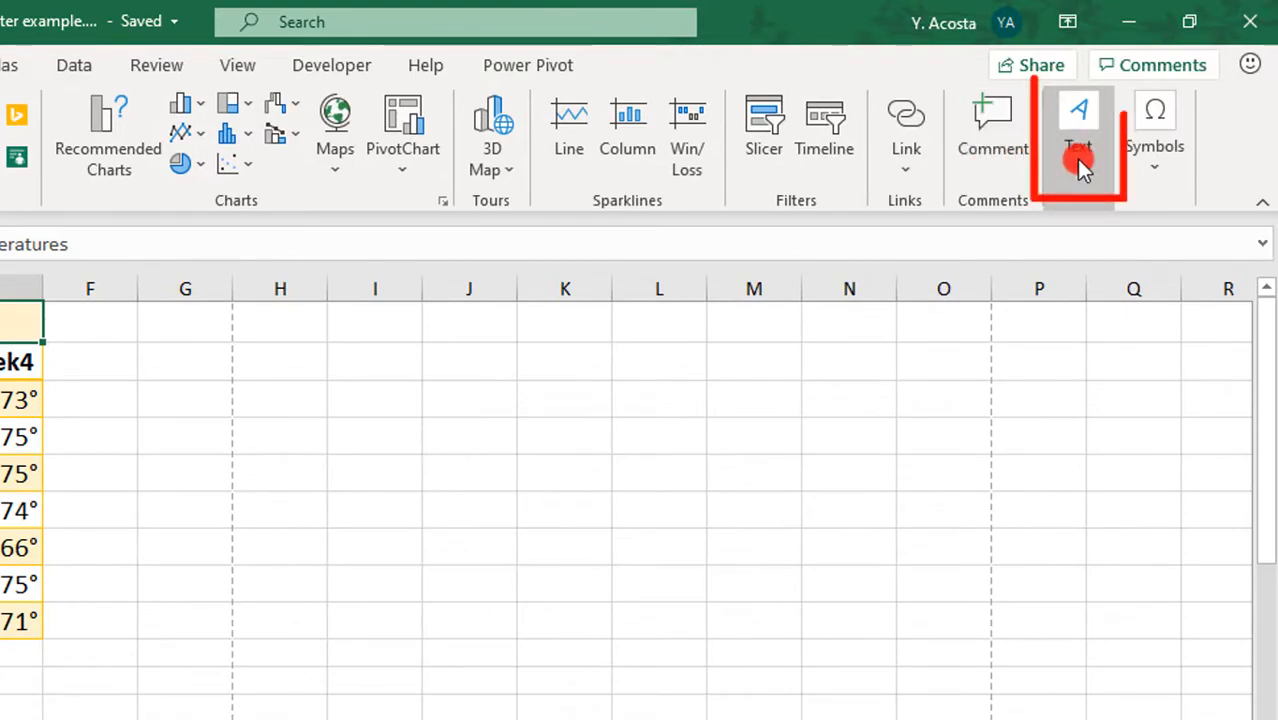
Step: Enter header editing via Insert > Text > Header & Footer and select the right header section
click(1085, 130)
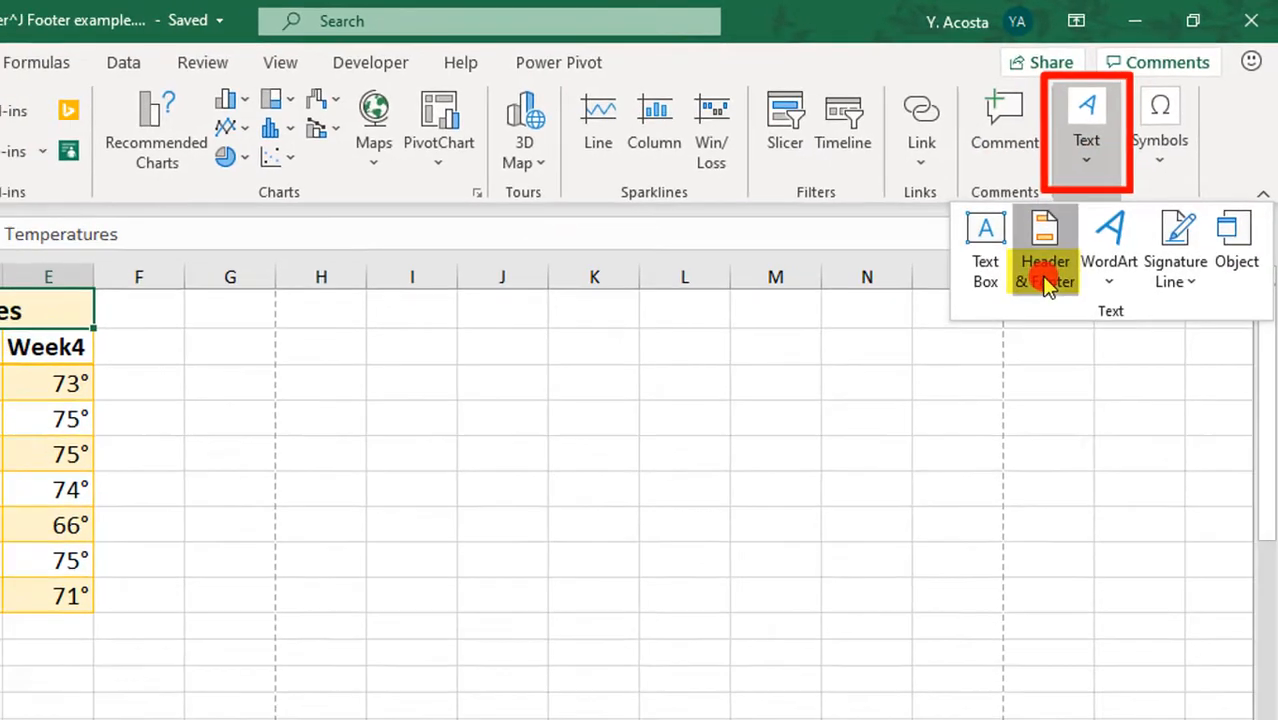
click(1044, 250)
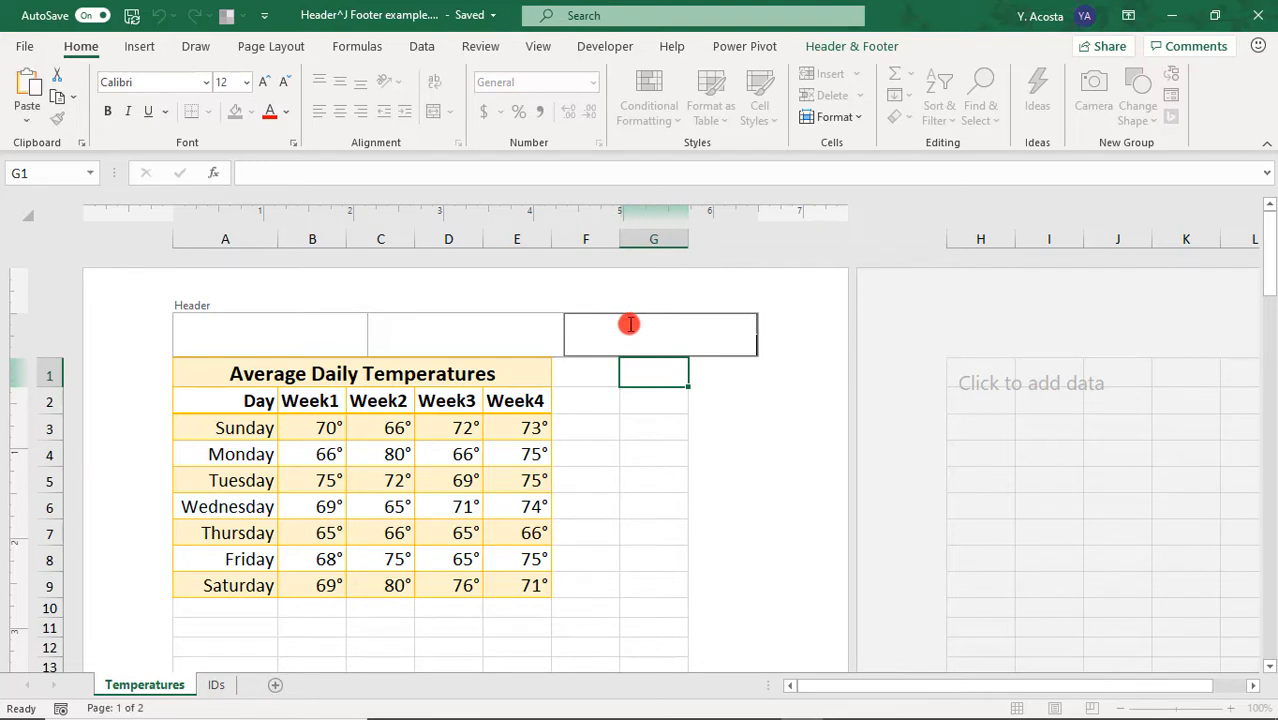
click(249, 331)
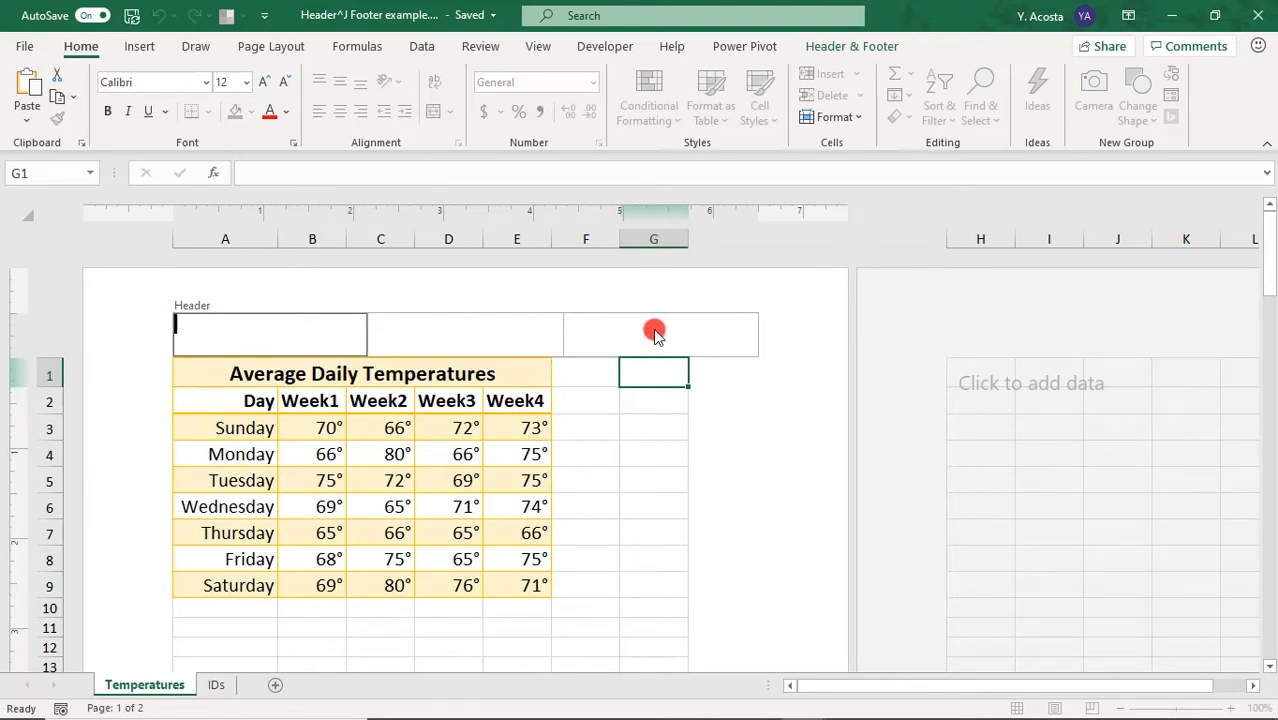
click(655, 333)
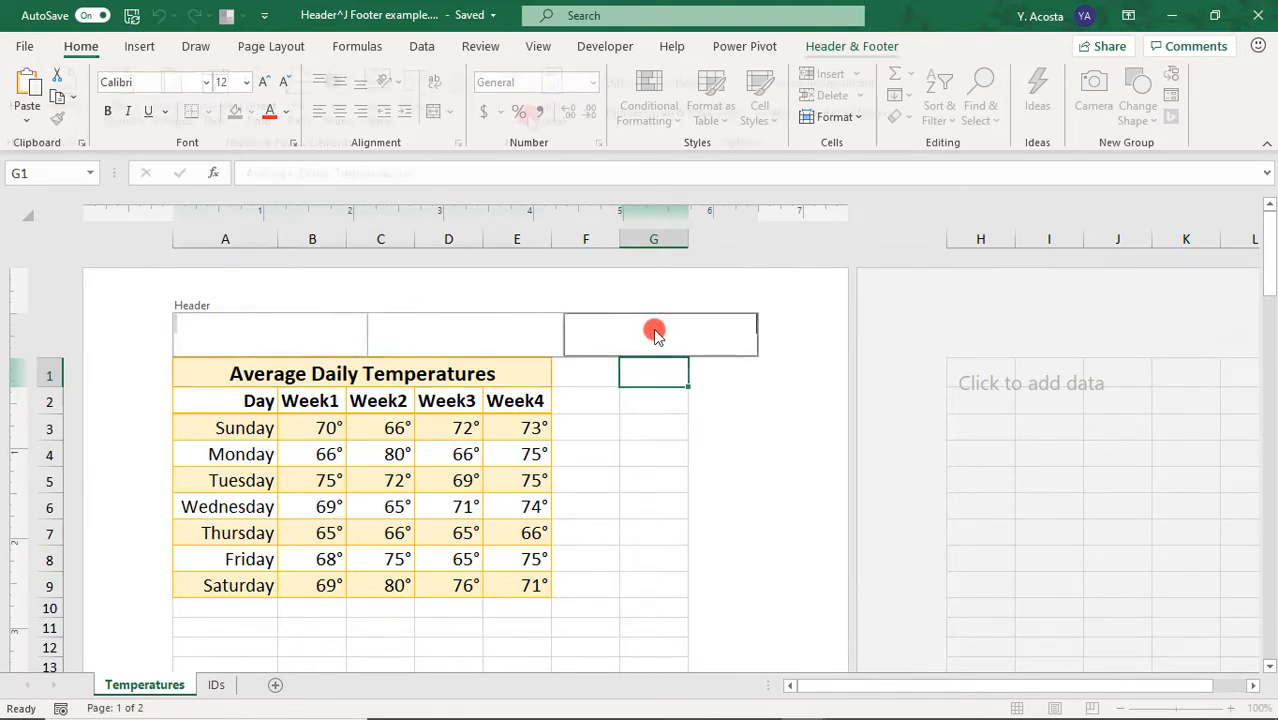
Step: Leave the header for a table cell and Ctrl+click the IDs tab to group it
click(654, 330)
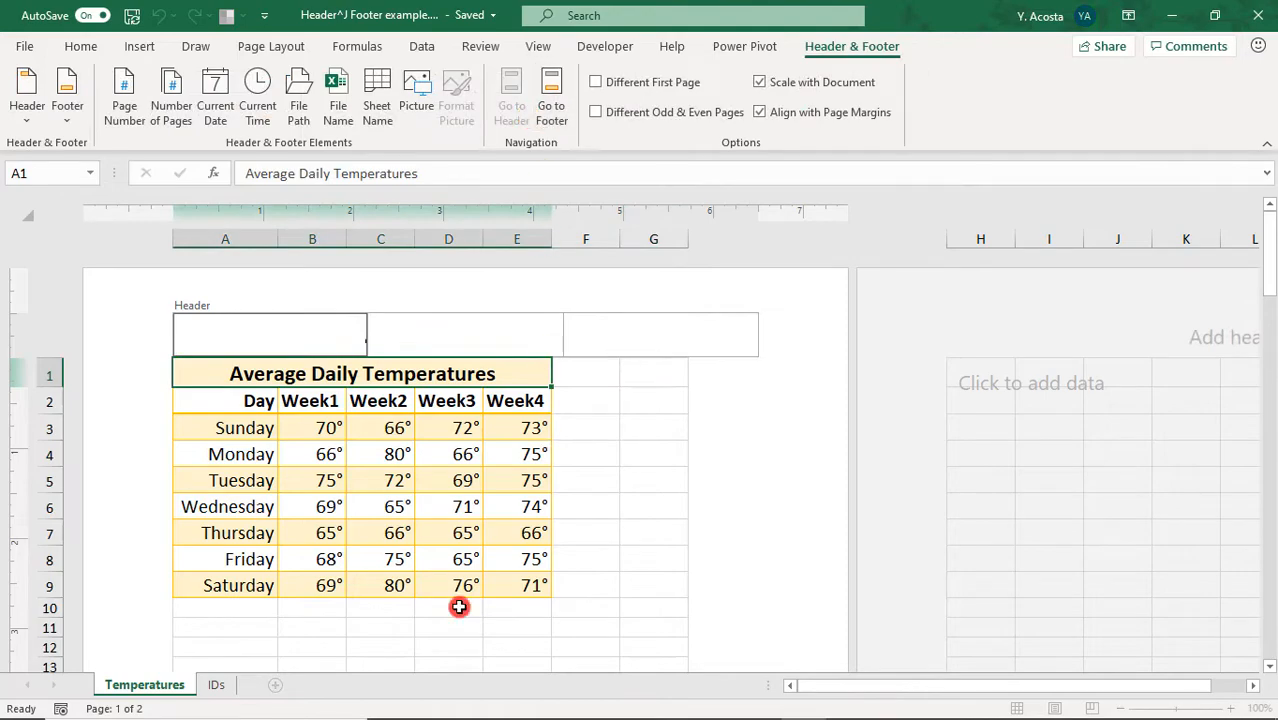
click(348, 558)
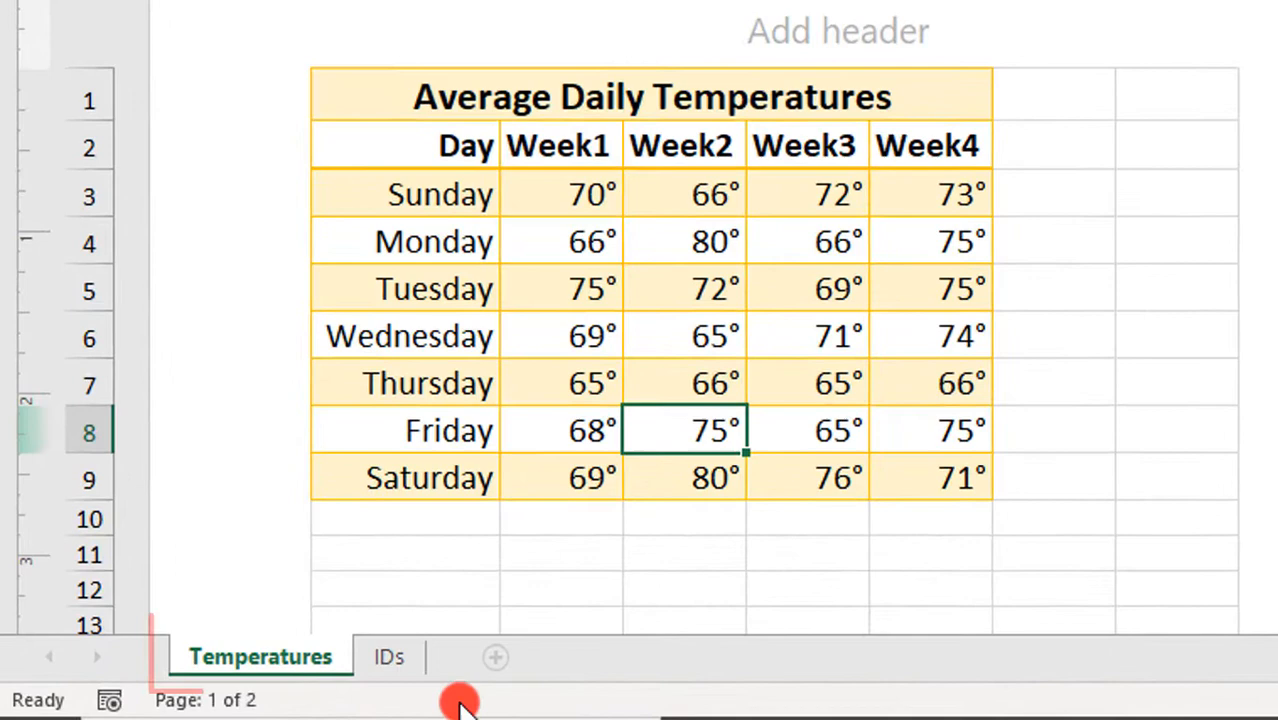
click(388, 657)
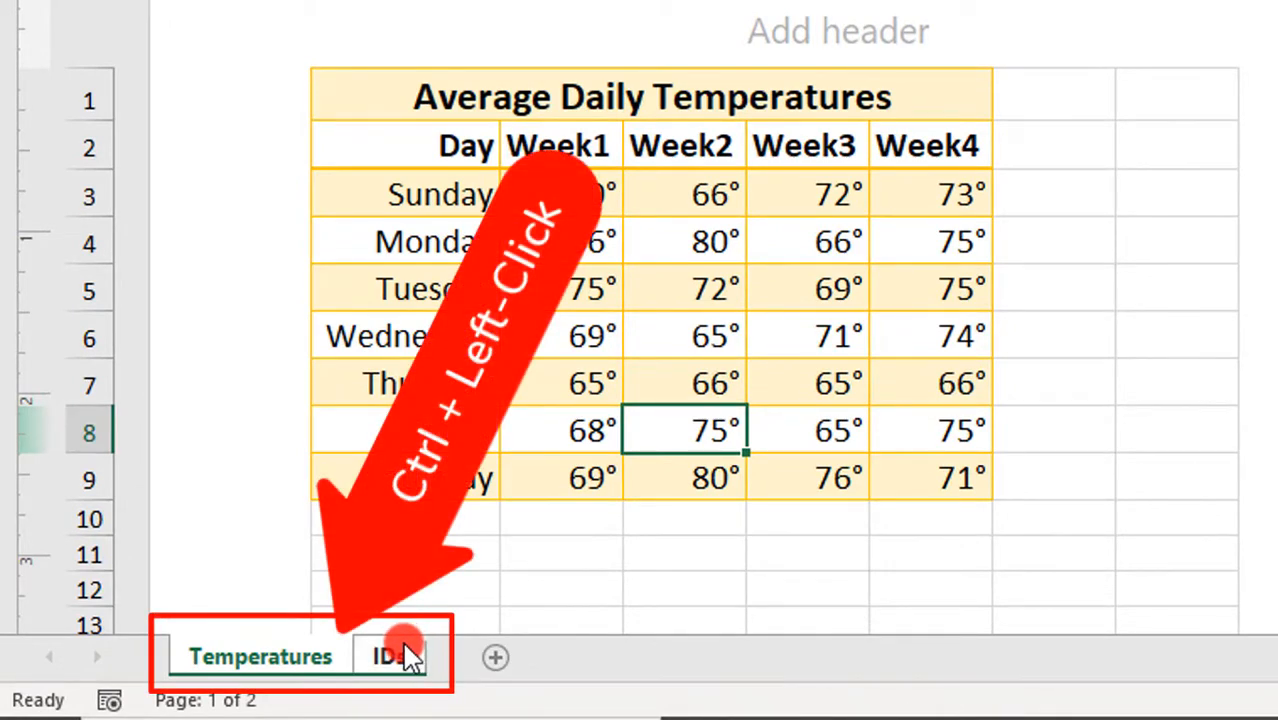
click(383, 655)
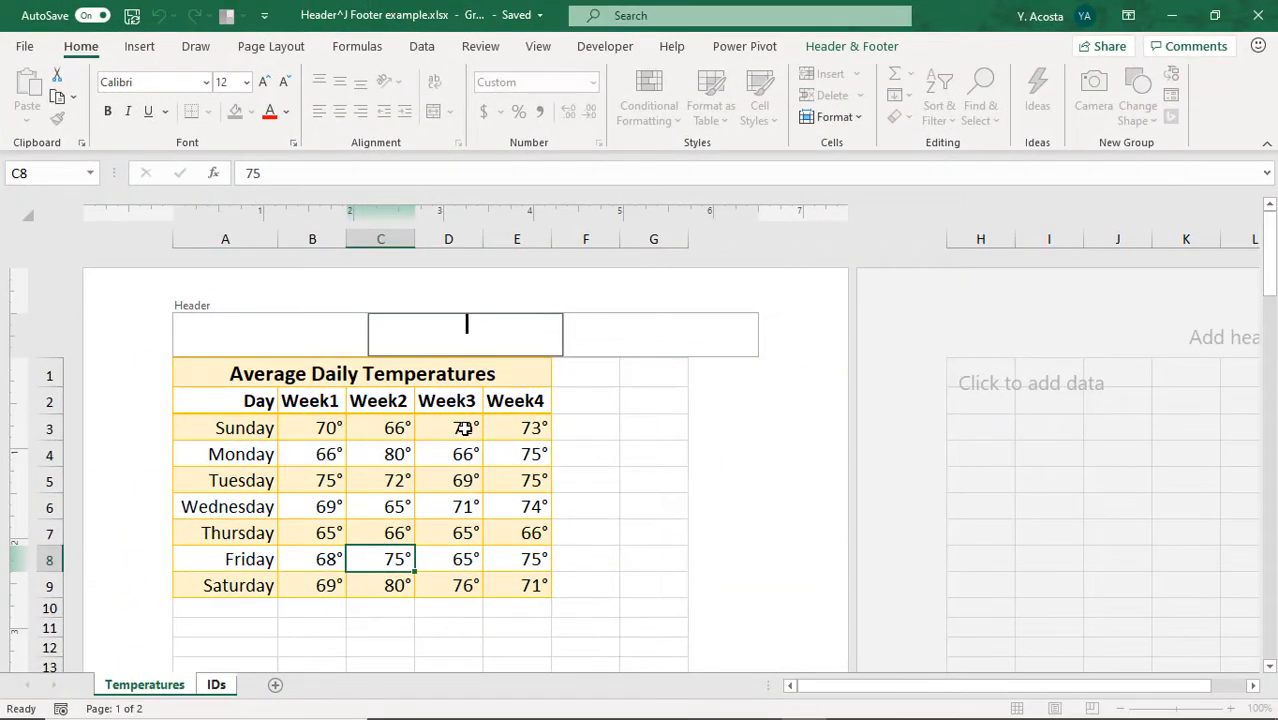
Step: Type 'VERY IMPORTANT REPORT' into the centre header section
text(VERY IMPORTANT REPORT)
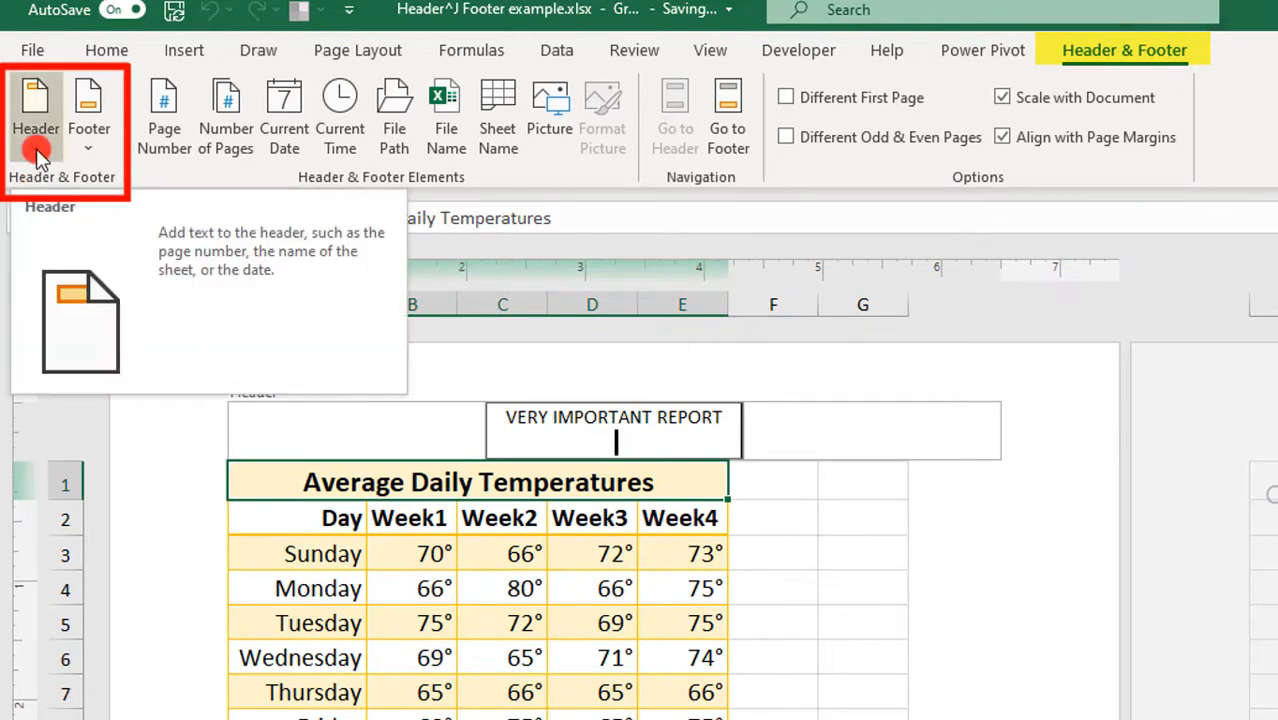
Step: Browse header presets, paste &[Tab] into the right section, then apply the (none) header
click(36, 115)
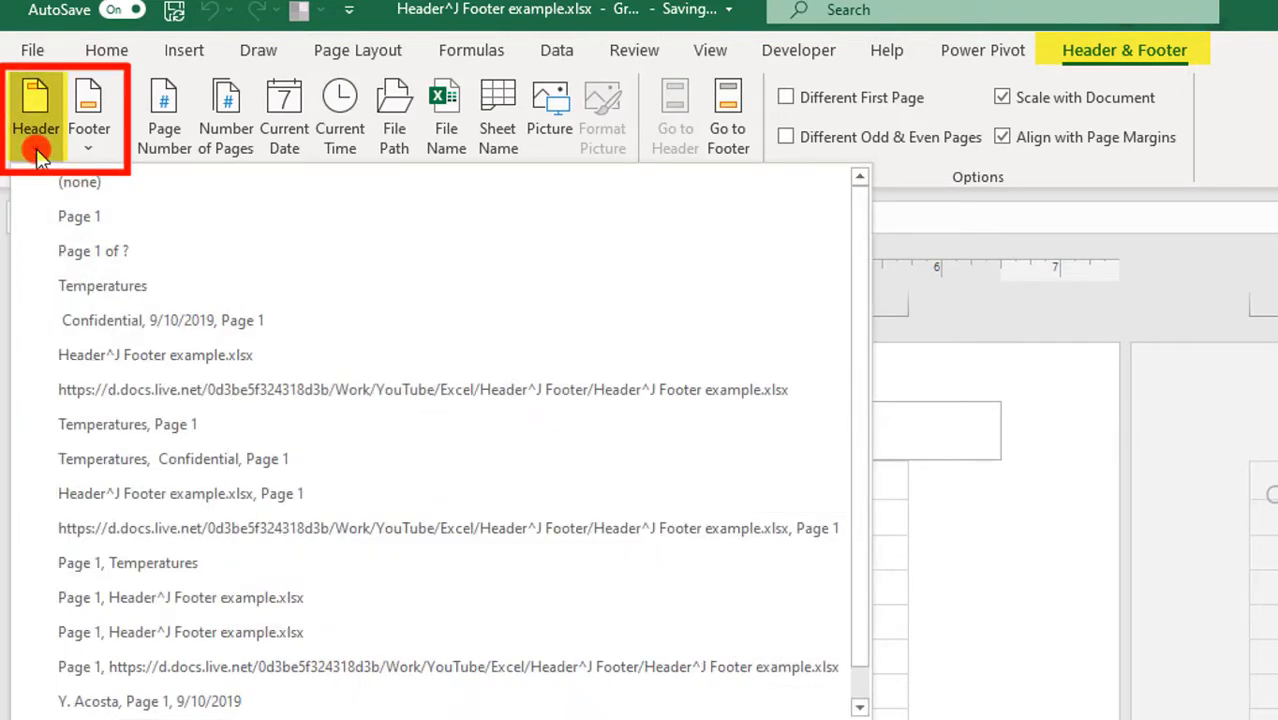
mouse_move(310, 251)
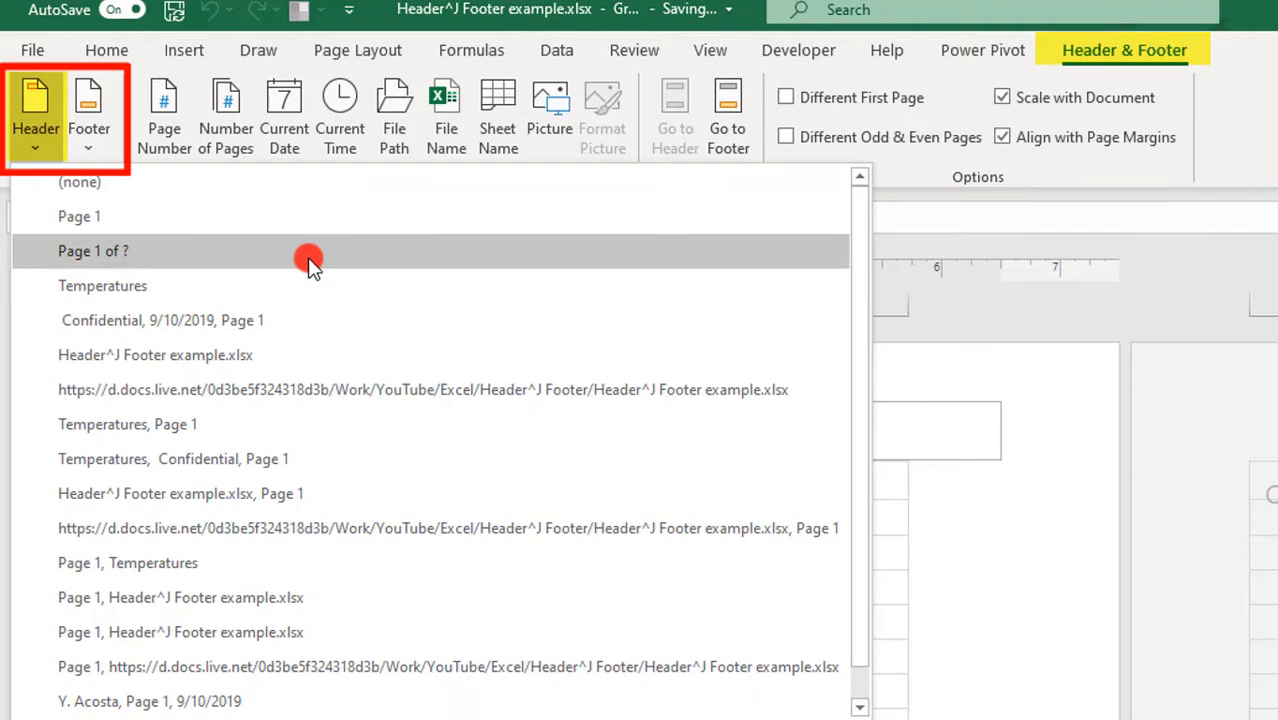
mouse_move(300, 290)
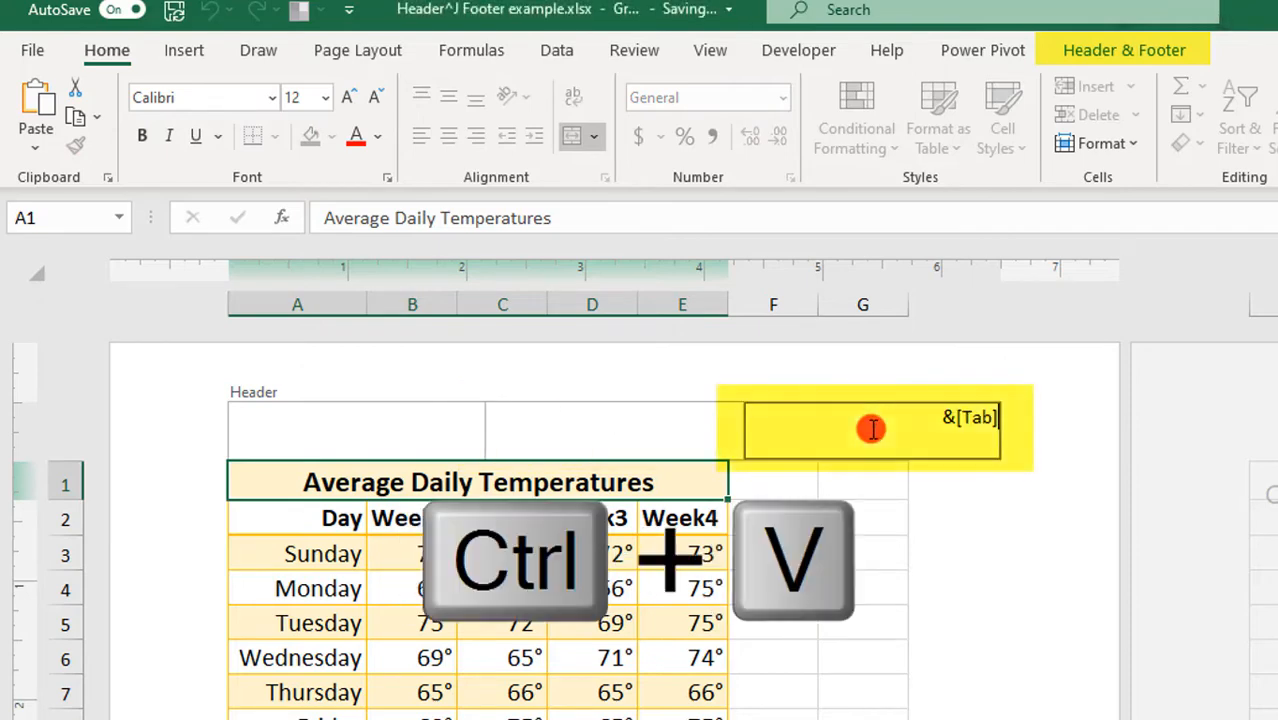
key(ctrl+v)
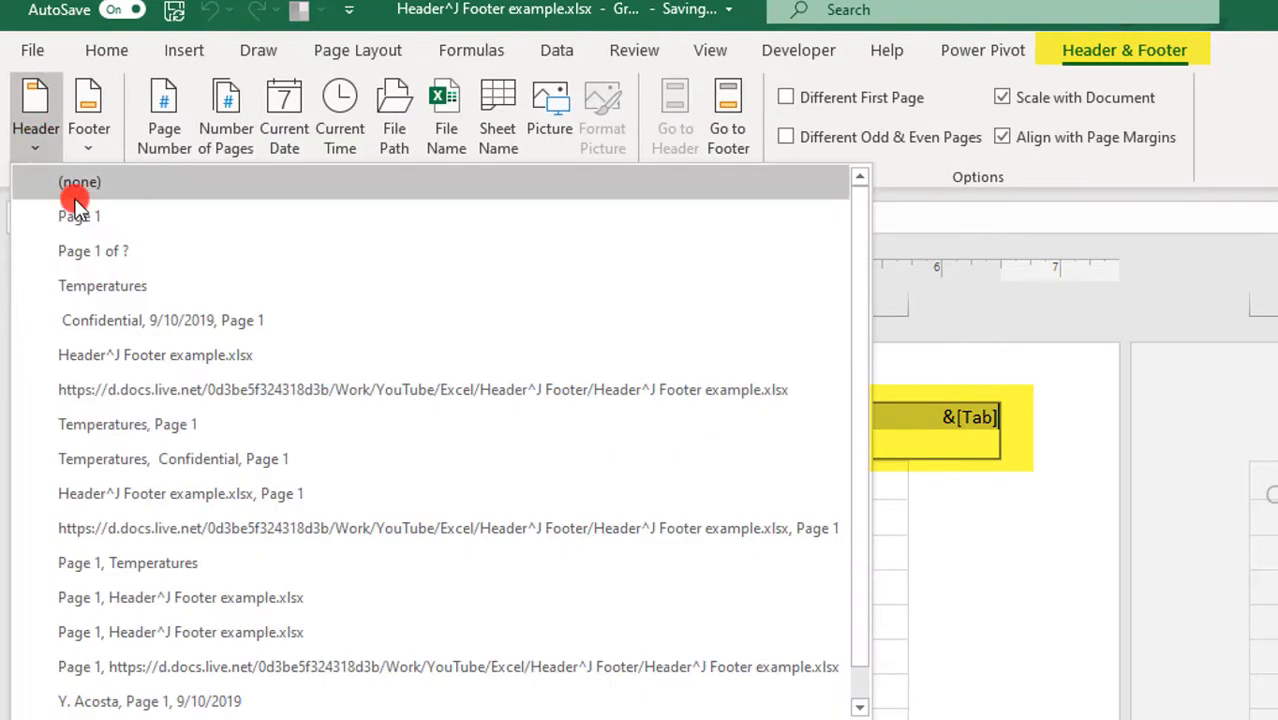
click(102, 285)
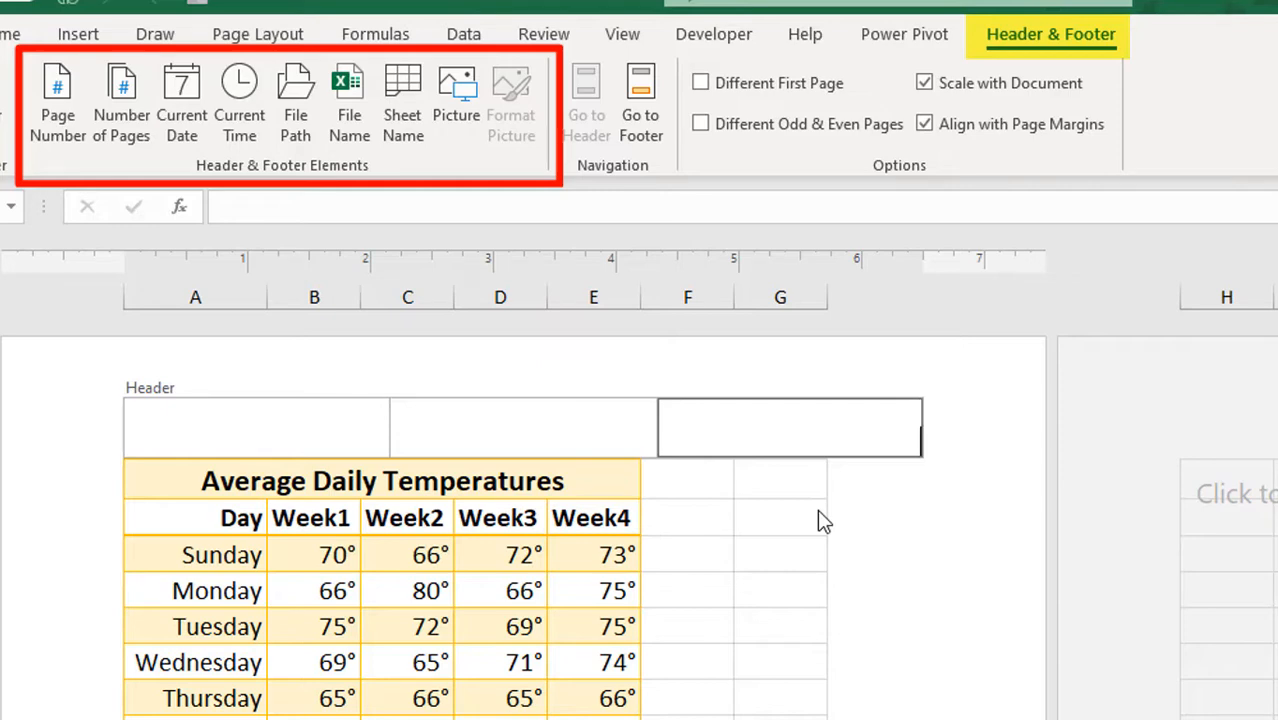
Step: Fill the right header section with page number of total pages and the current date
click(57, 100)
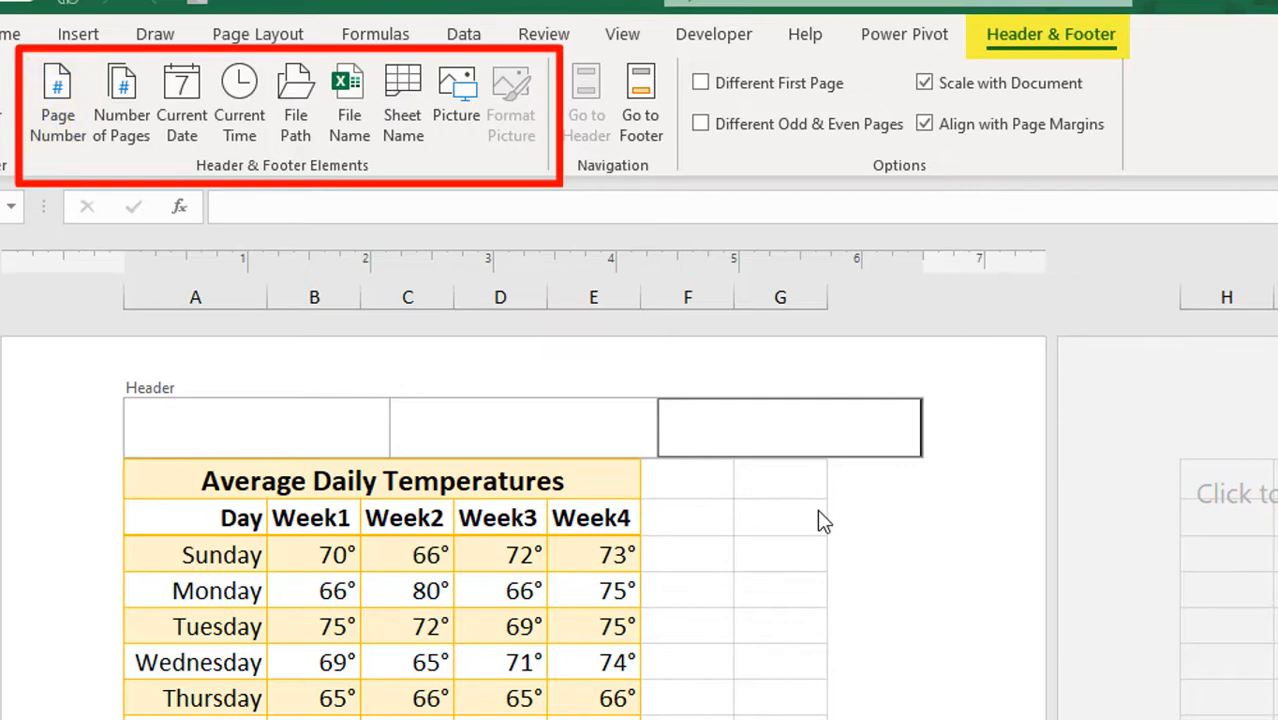
click(57, 95)
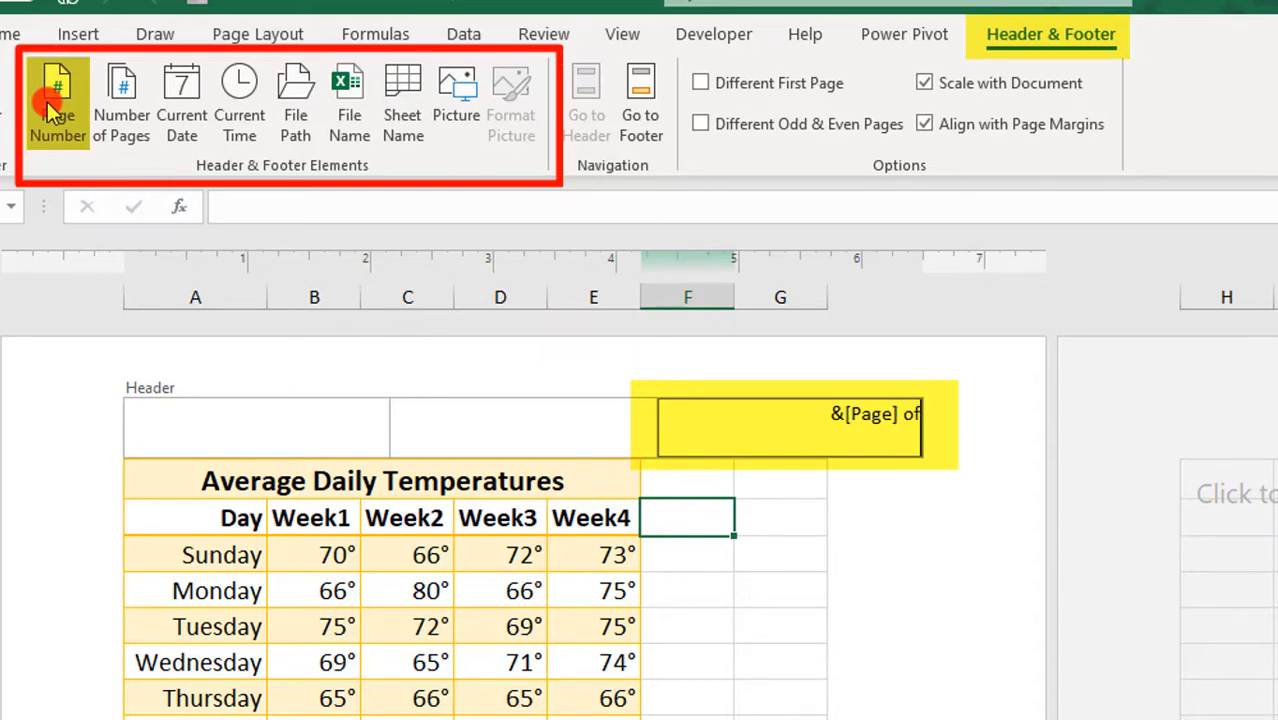
click(121, 100)
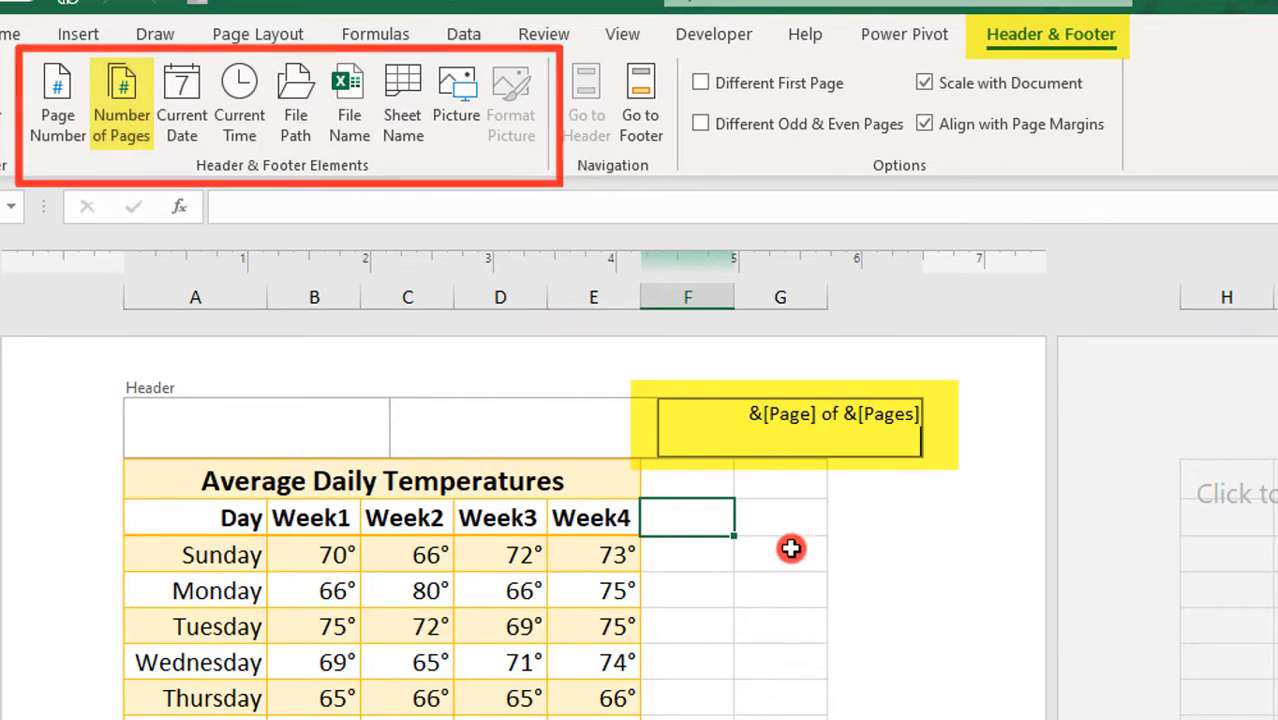
click(791, 553)
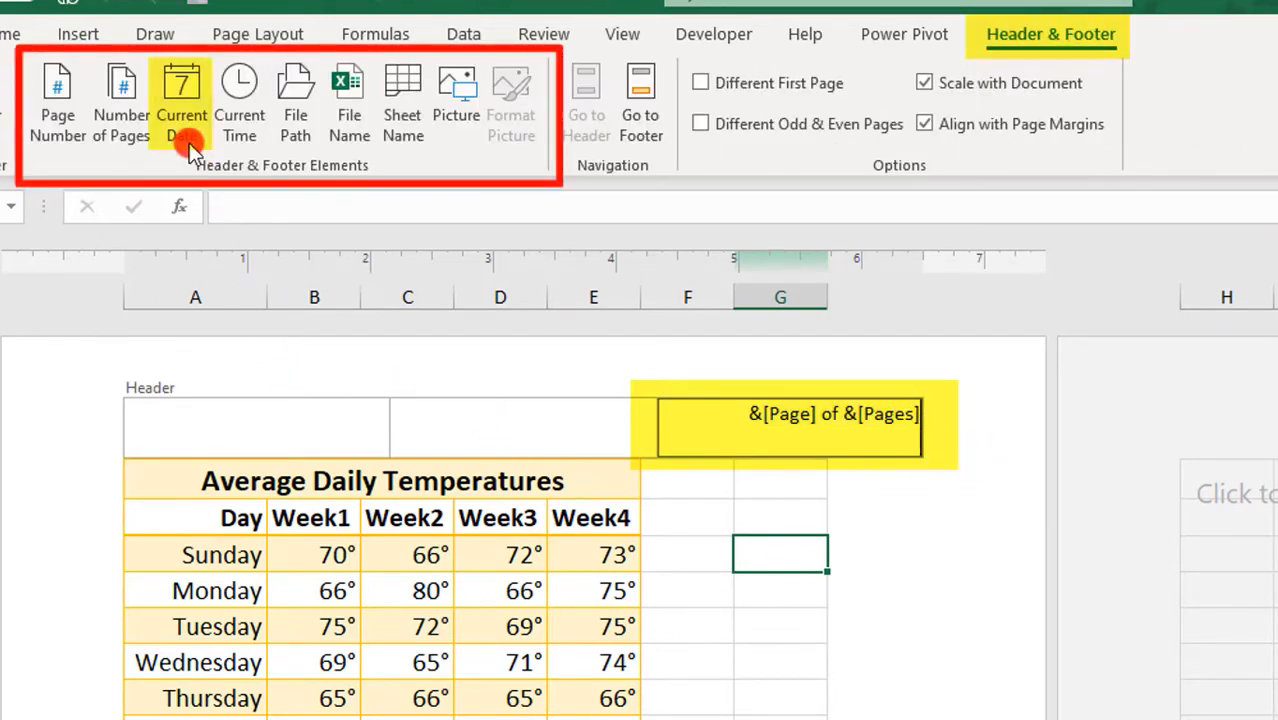
click(181, 100)
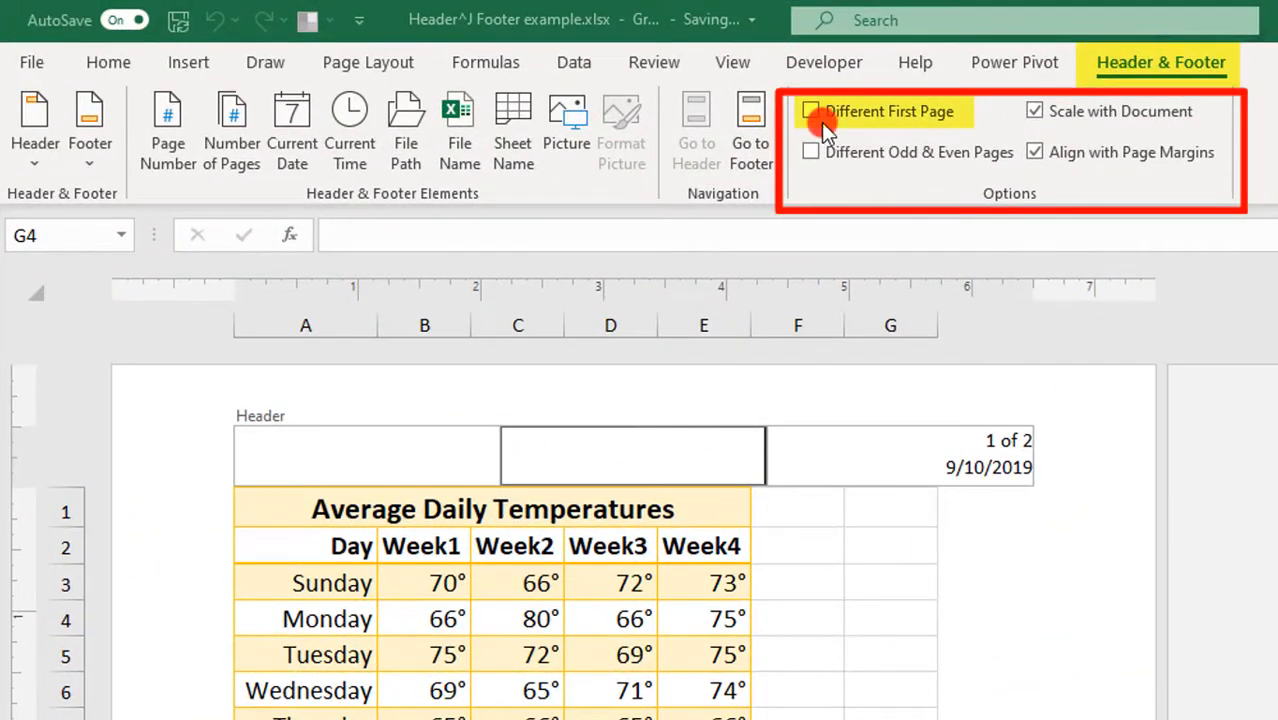
Step: Toggle the Different First Page option on and back off, then scroll down
click(811, 111)
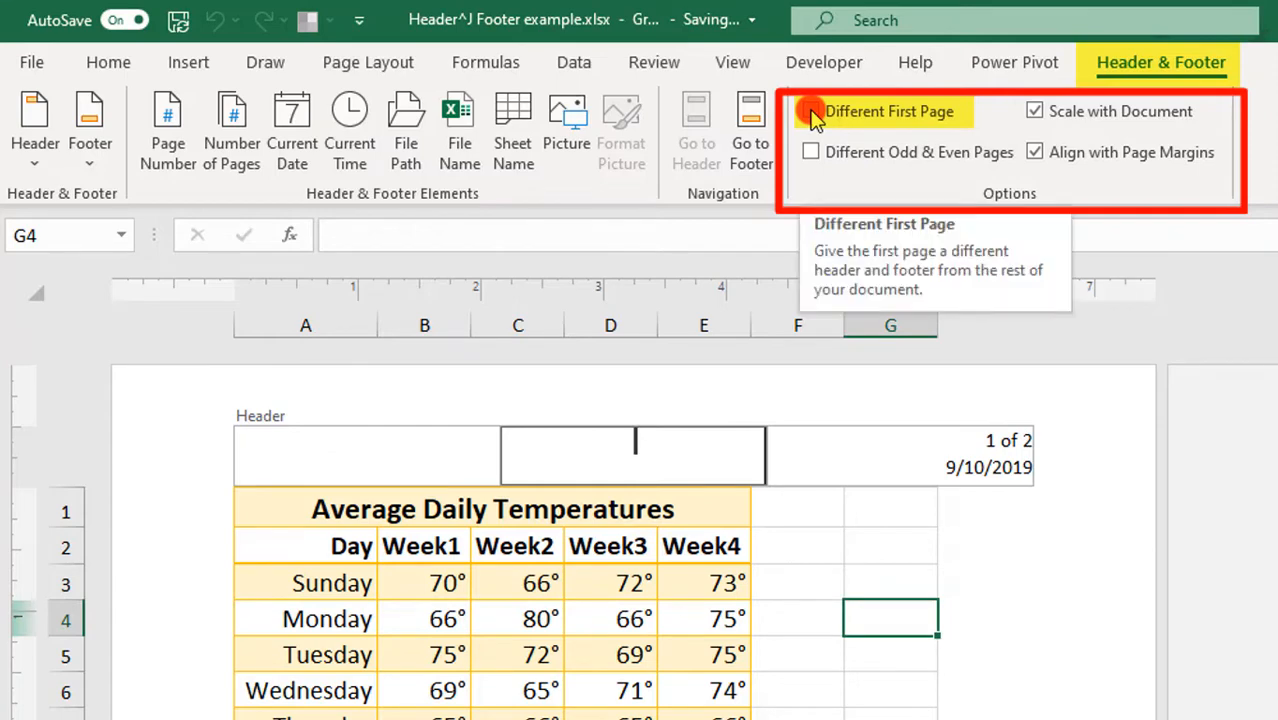
click(810, 111)
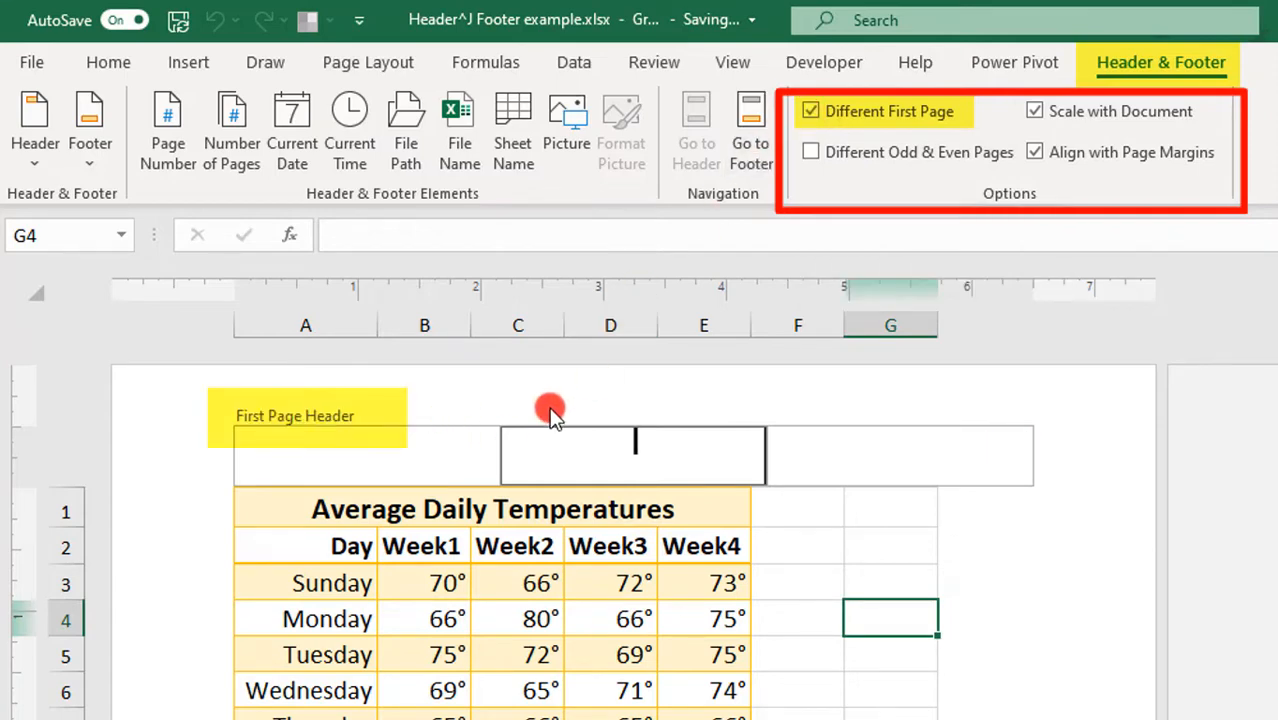
mouse_move(384, 428)
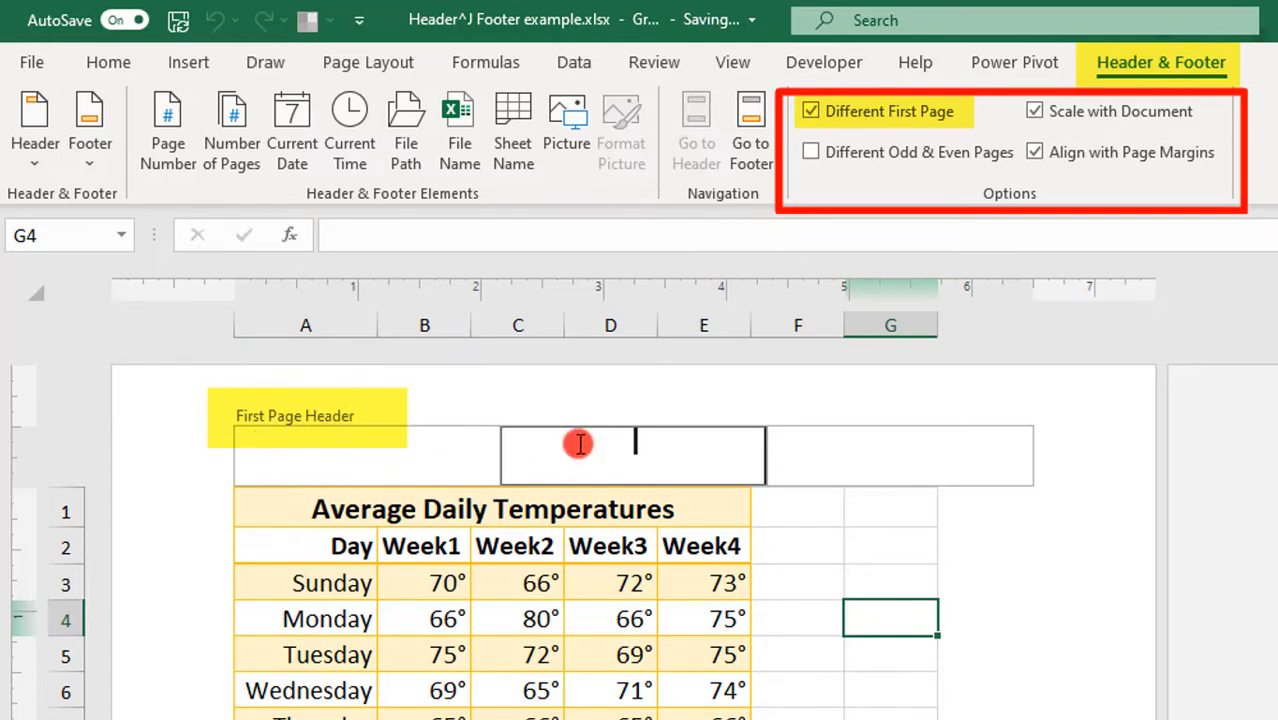
mouse_move(513, 270)
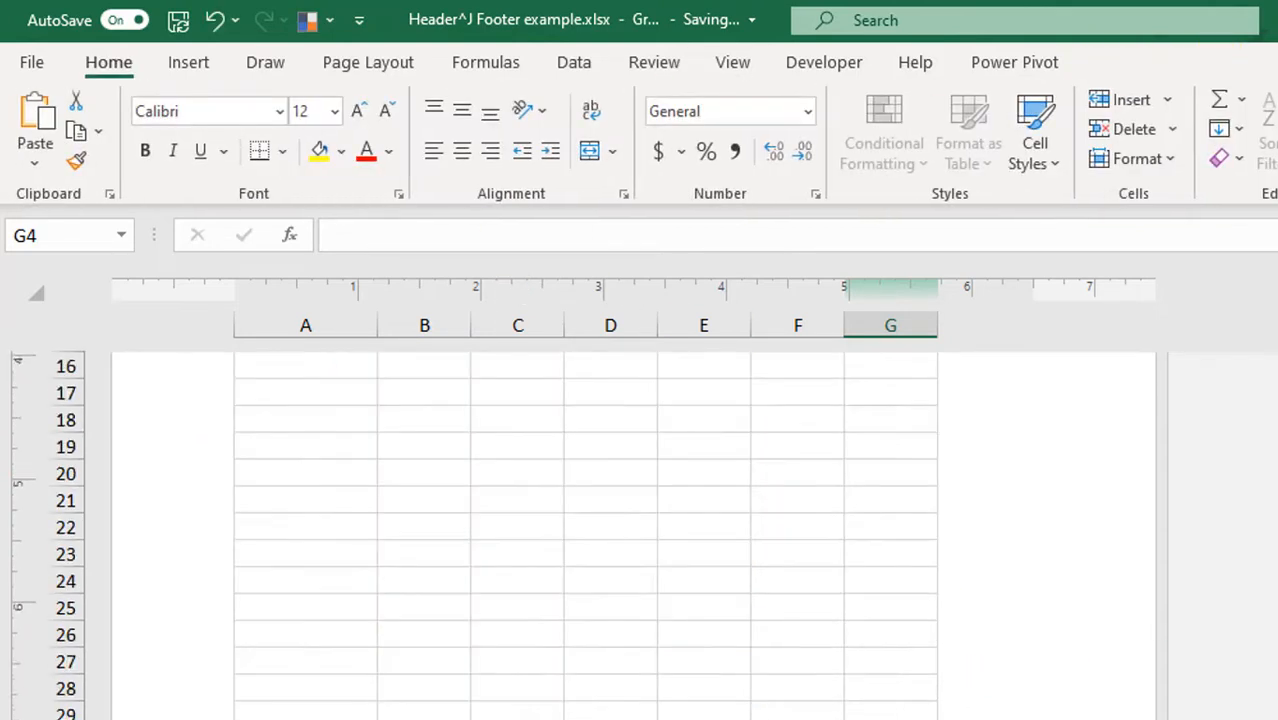
scroll(down, 3)
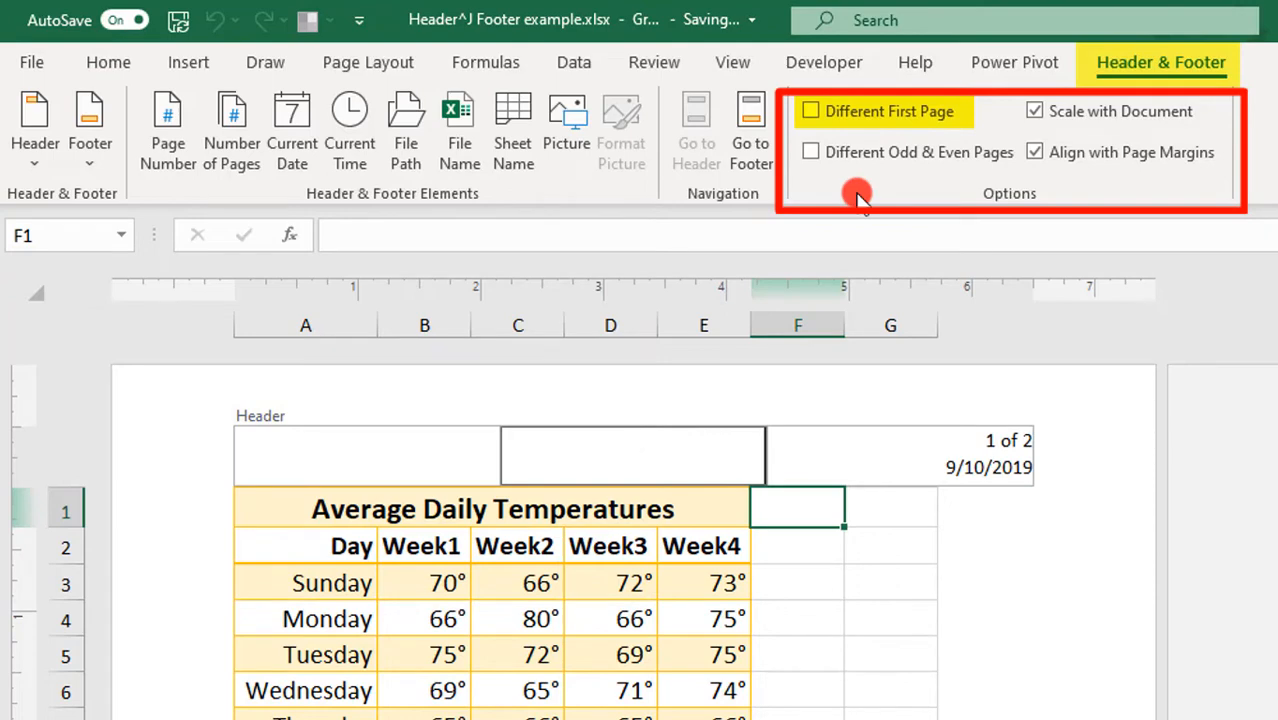
mouse_move(860, 111)
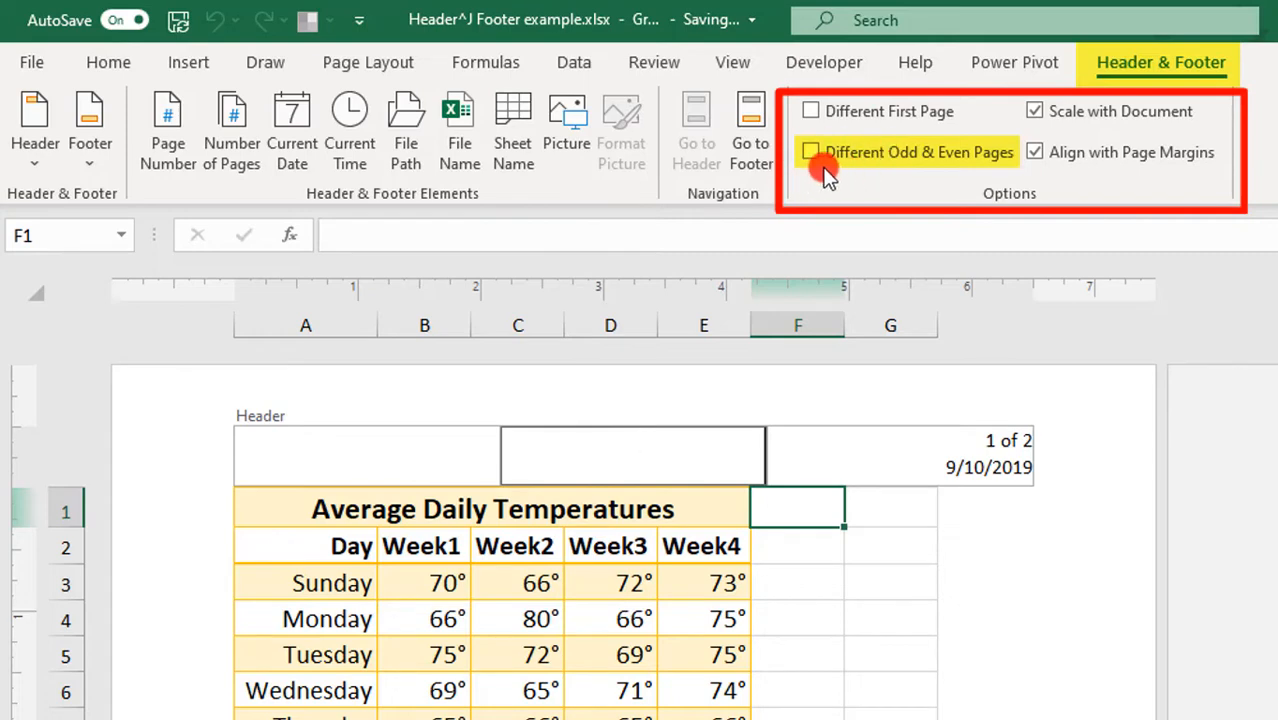
Step: Enable Different Odd & Even Pages and click into page 2's even header
click(810, 152)
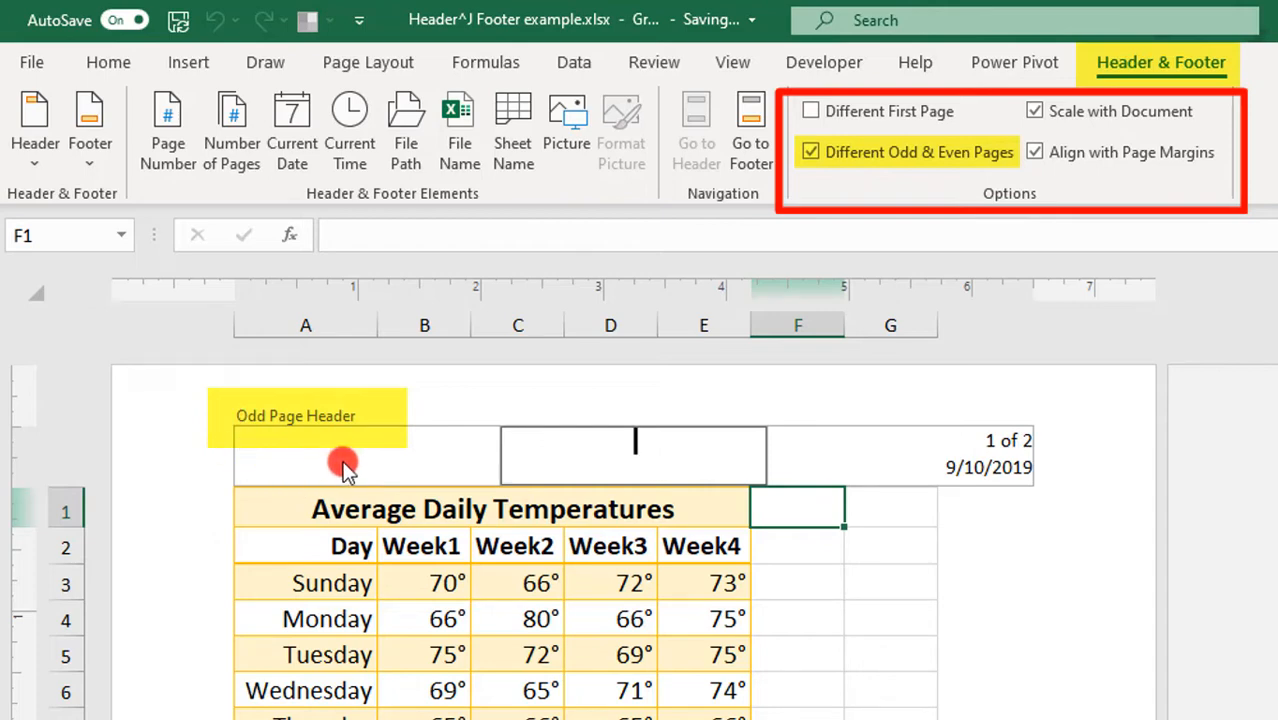
click(513, 125)
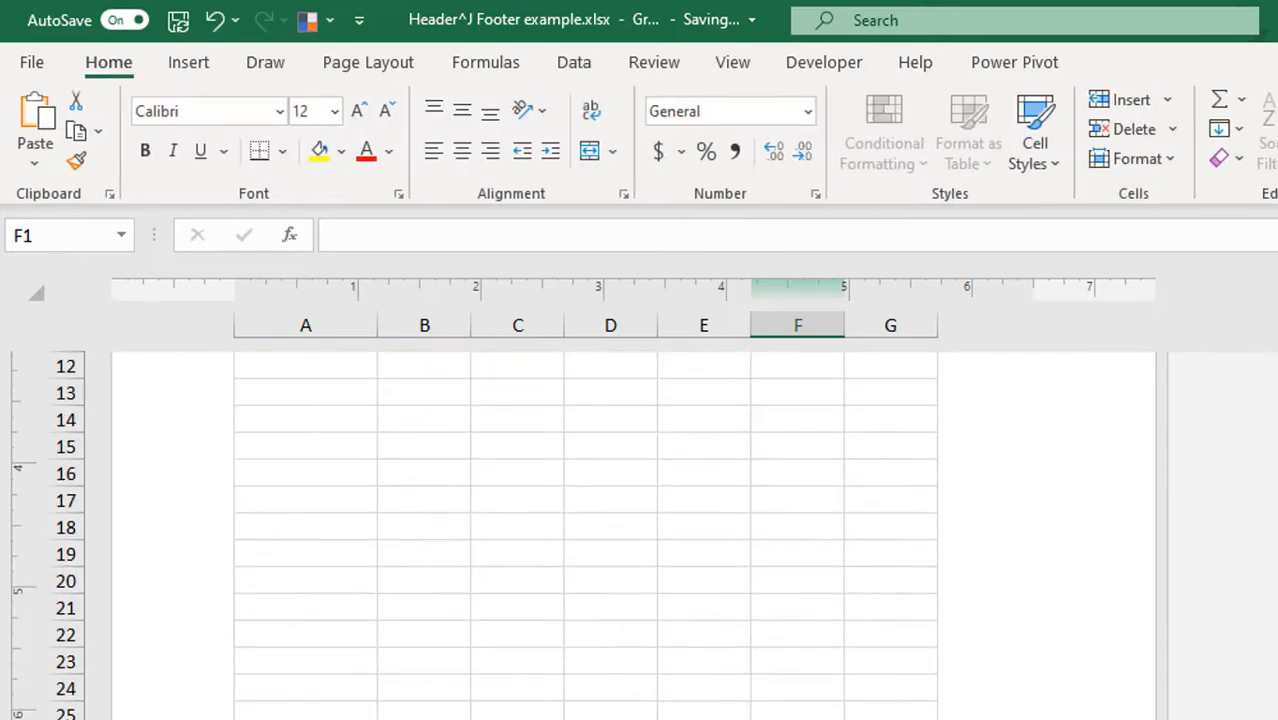
scroll(down, 3)
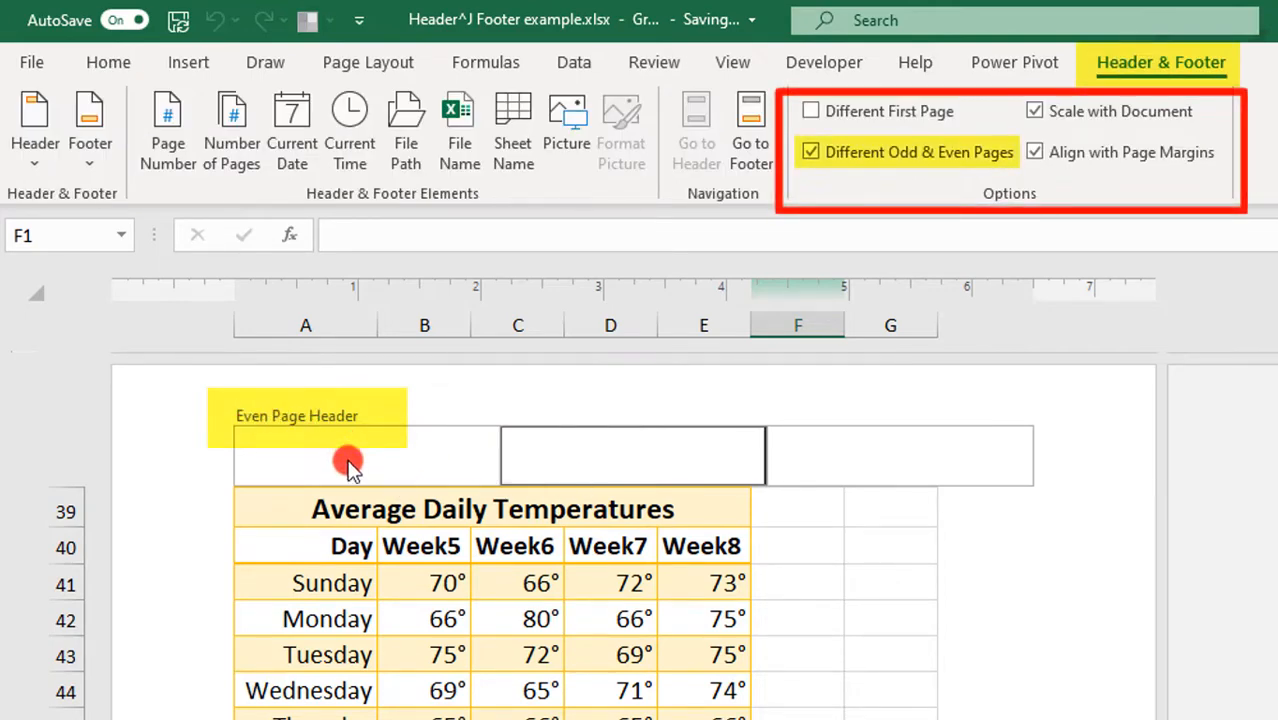
click(750, 130)
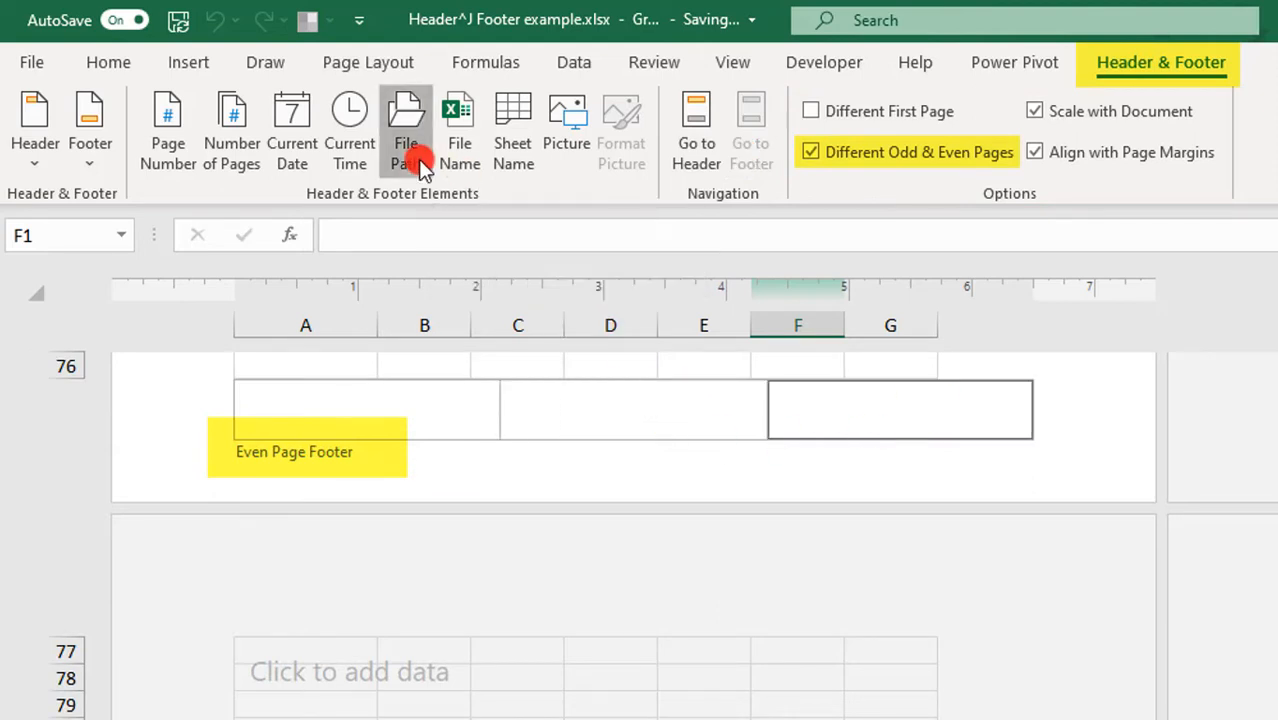
click(406, 130)
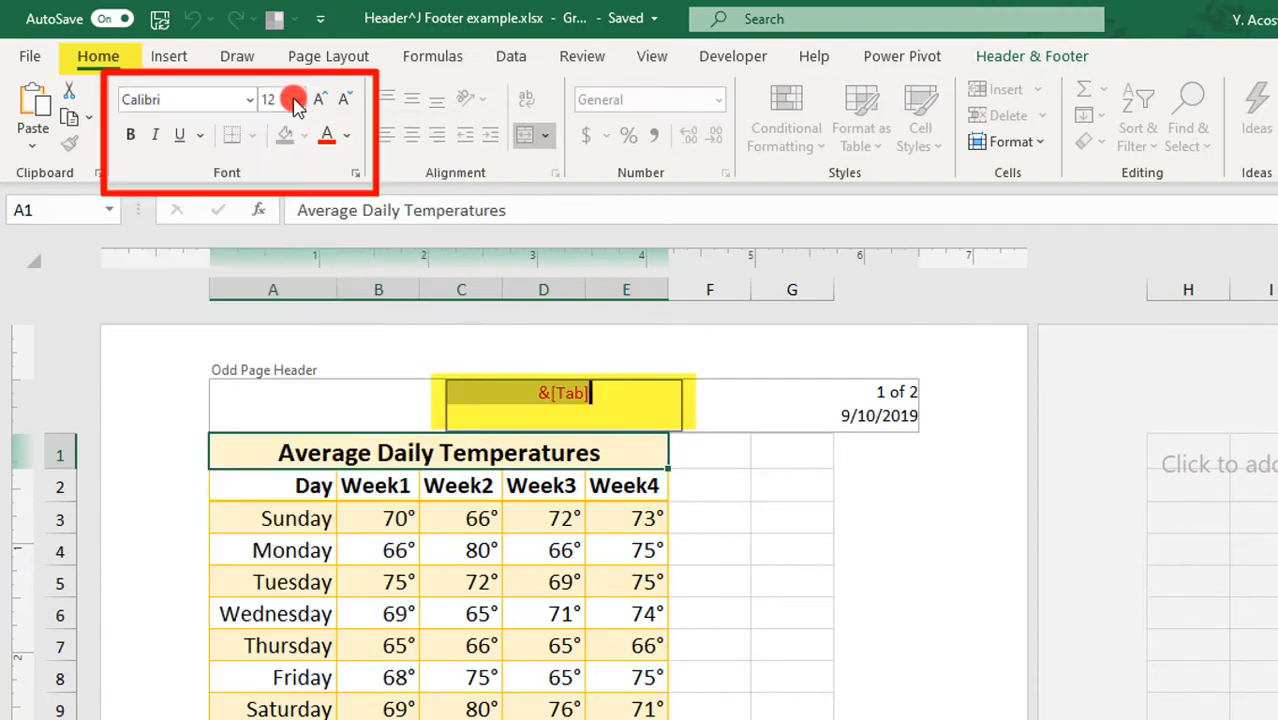
Step: Enlarge the odd header's centred Temperatures title to size 18 and make it bold
click(297, 98)
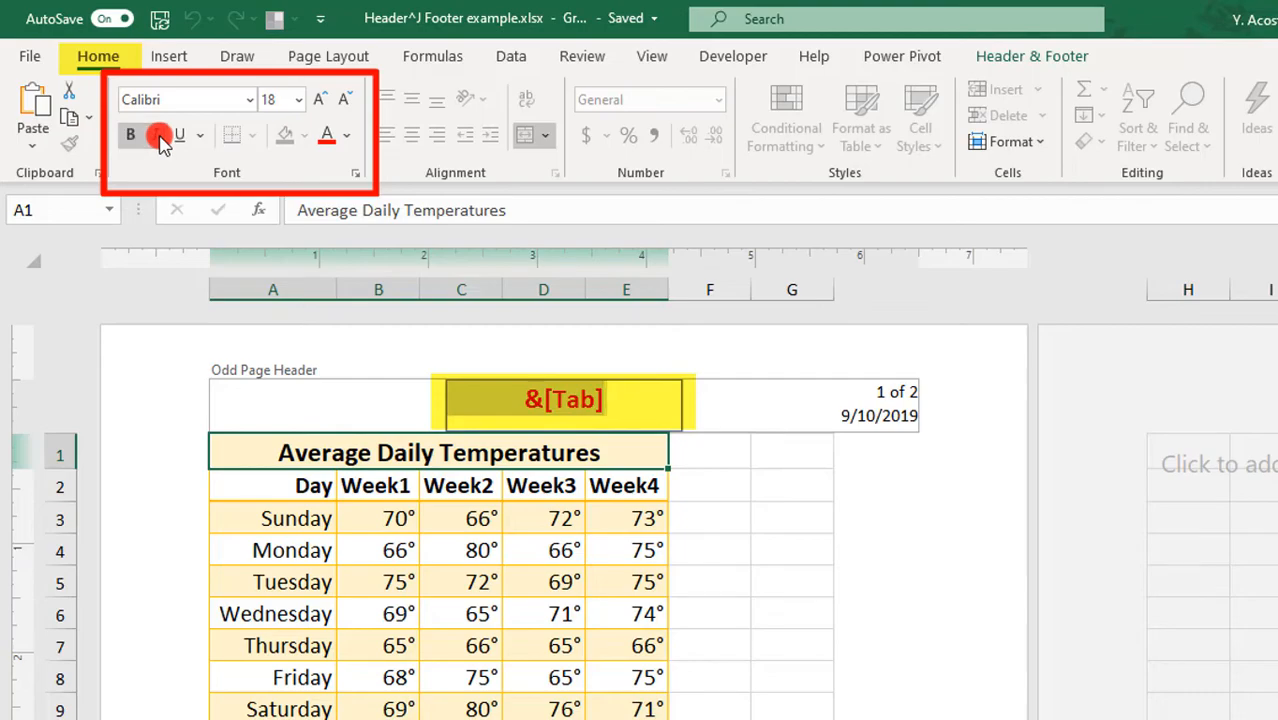
click(199, 135)
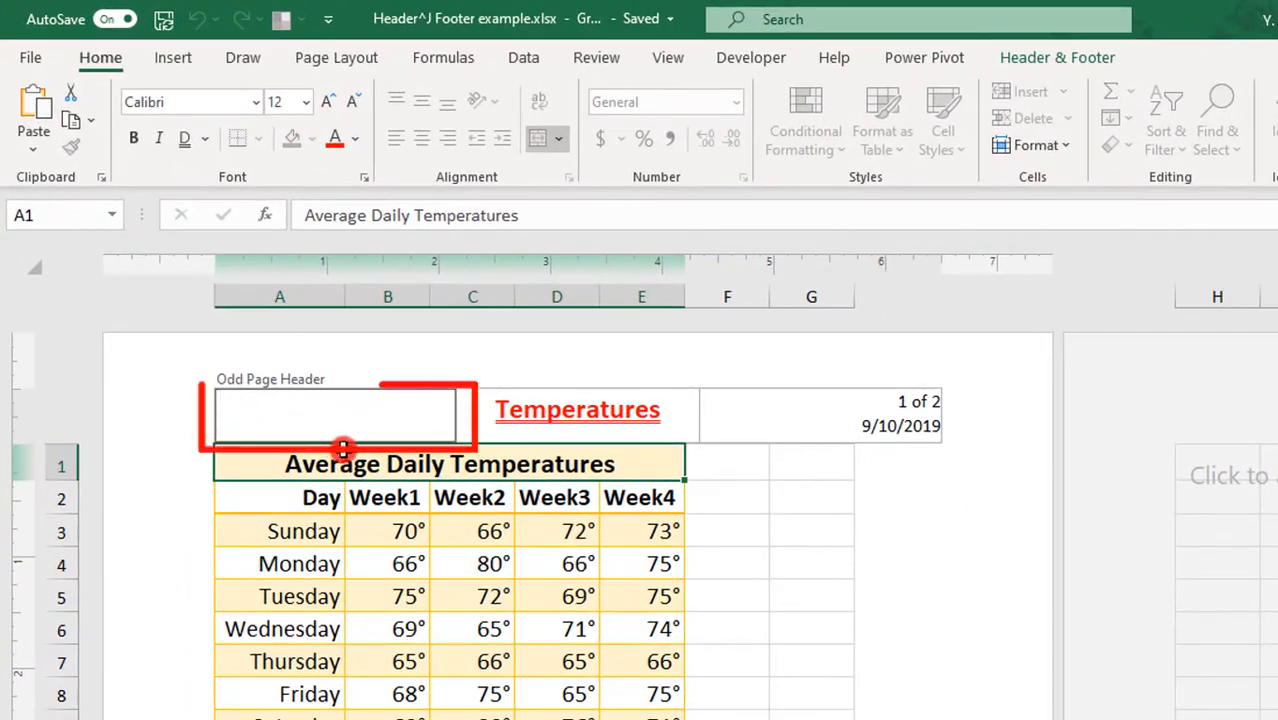
Step: Insert 'Logo - 500 x 500.png' into the left section of the odd page header
click(1056, 57)
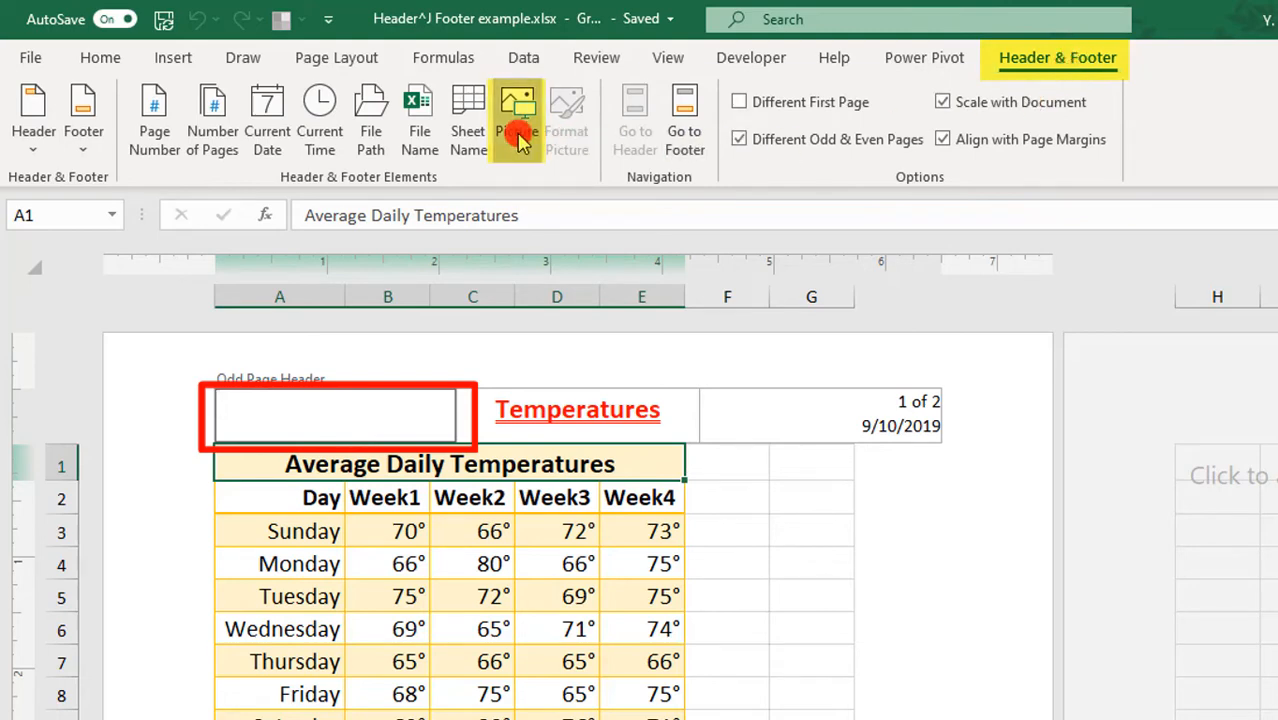
click(517, 118)
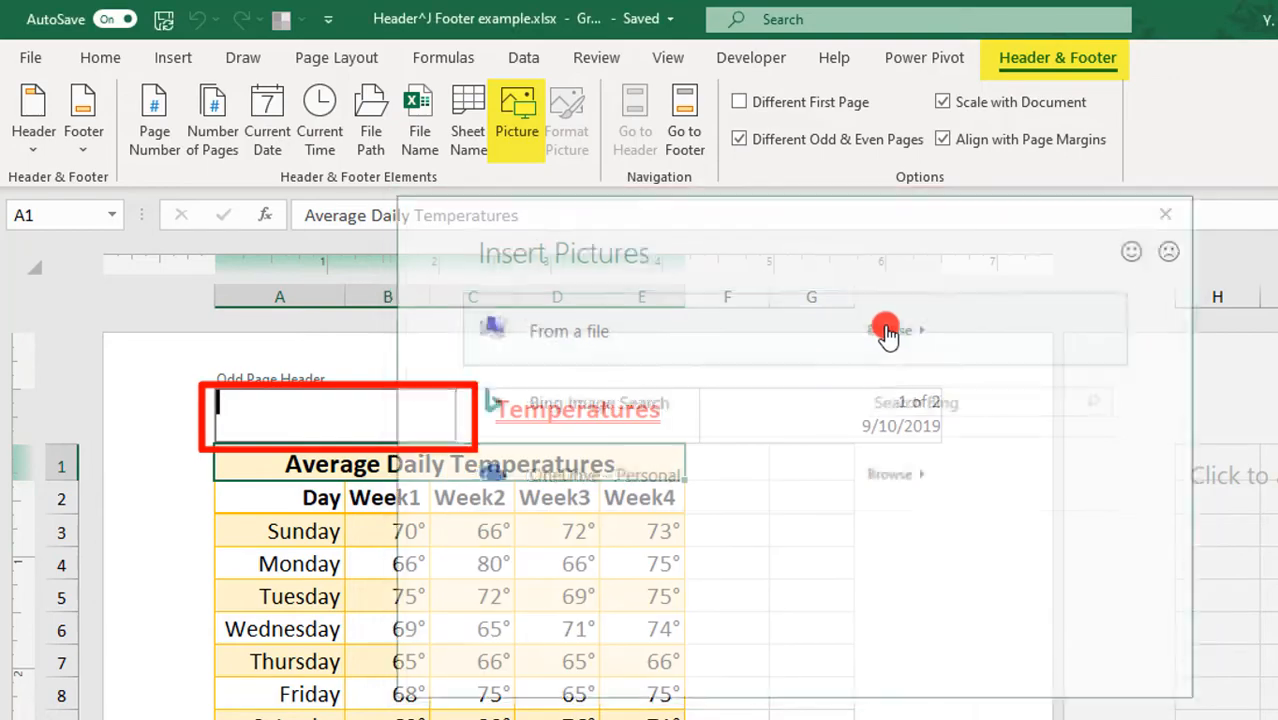
click(568, 331)
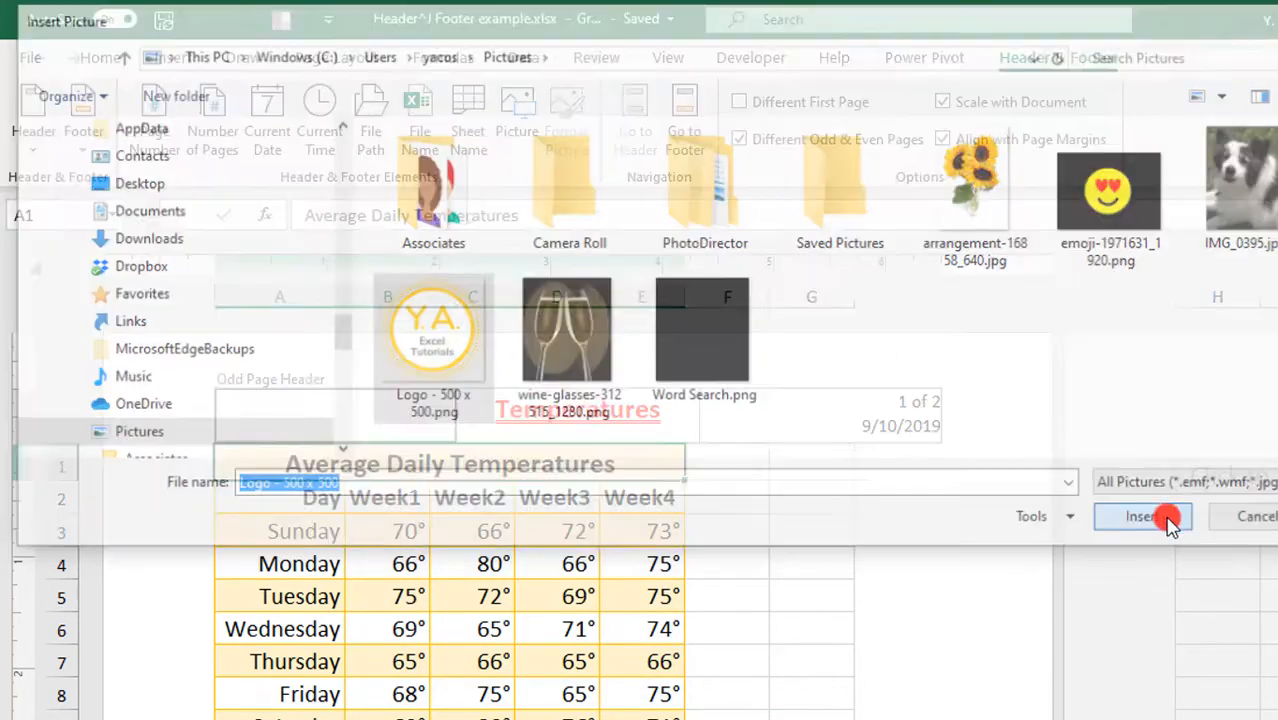
click(1142, 516)
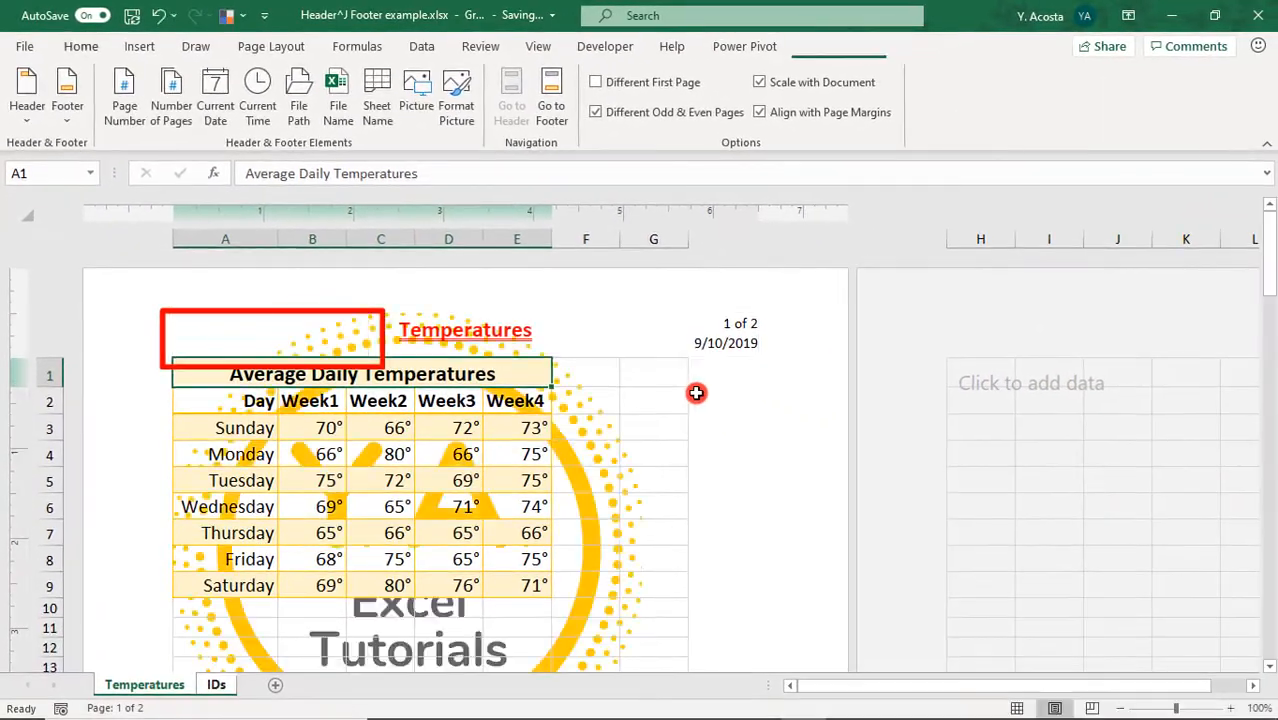
click(653, 400)
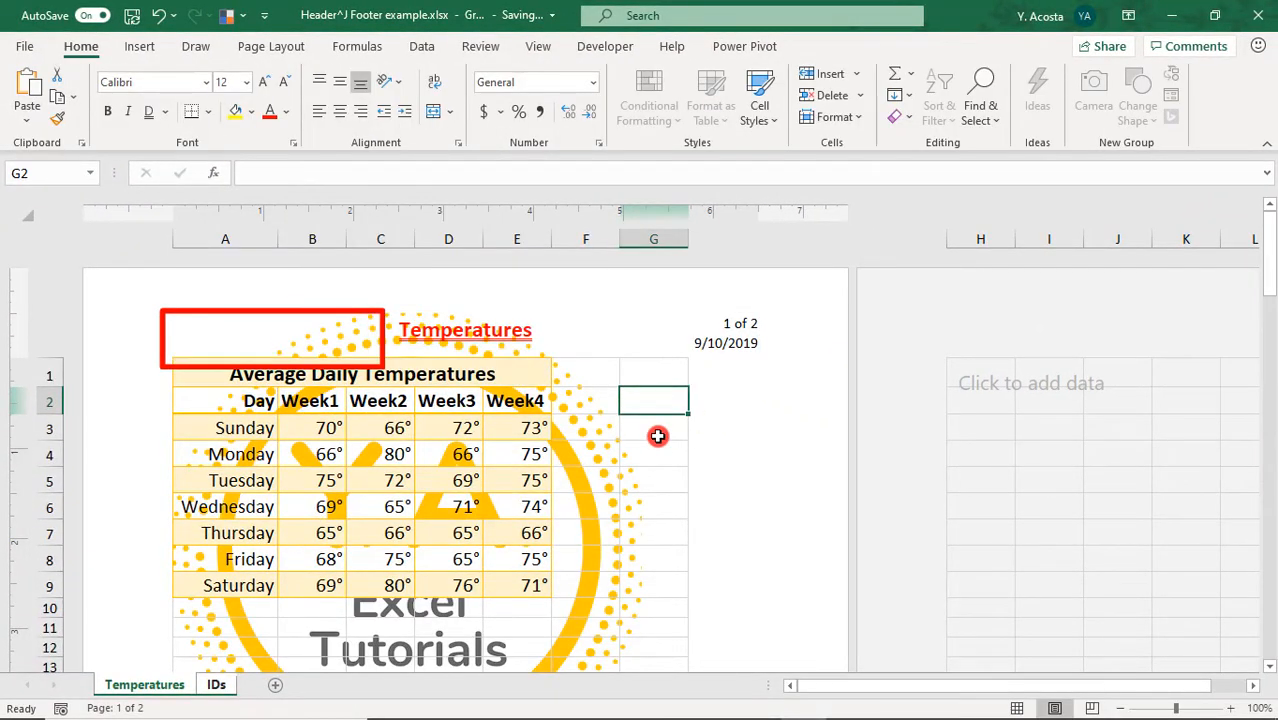
mouse_move(268, 347)
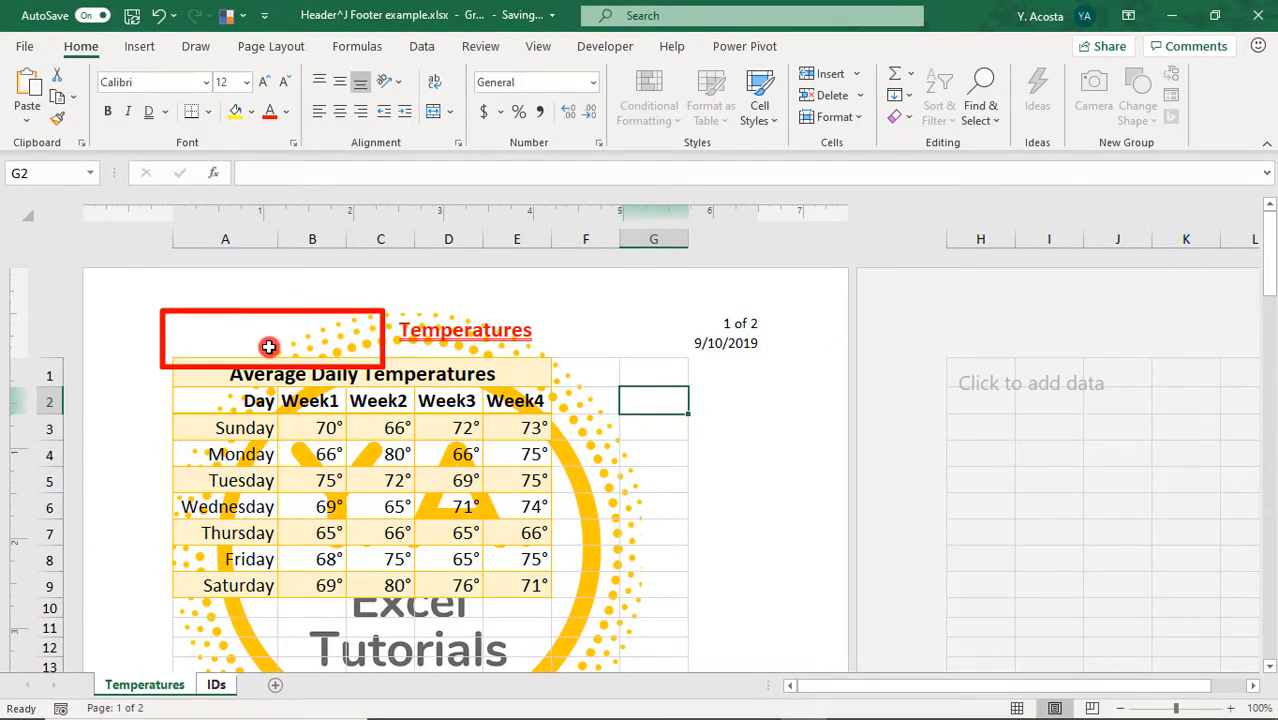
Step: Resize the header logo to 0.75 inches with locked aspect ratio
click(268, 347)
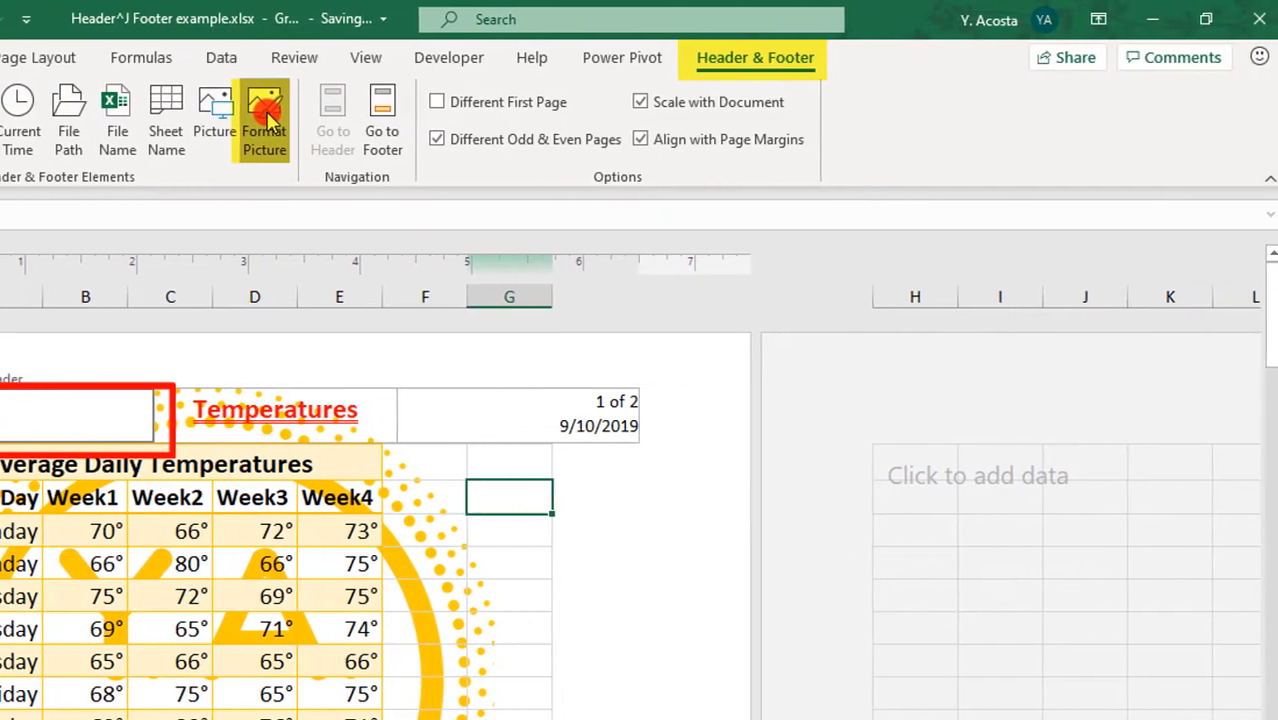
click(263, 118)
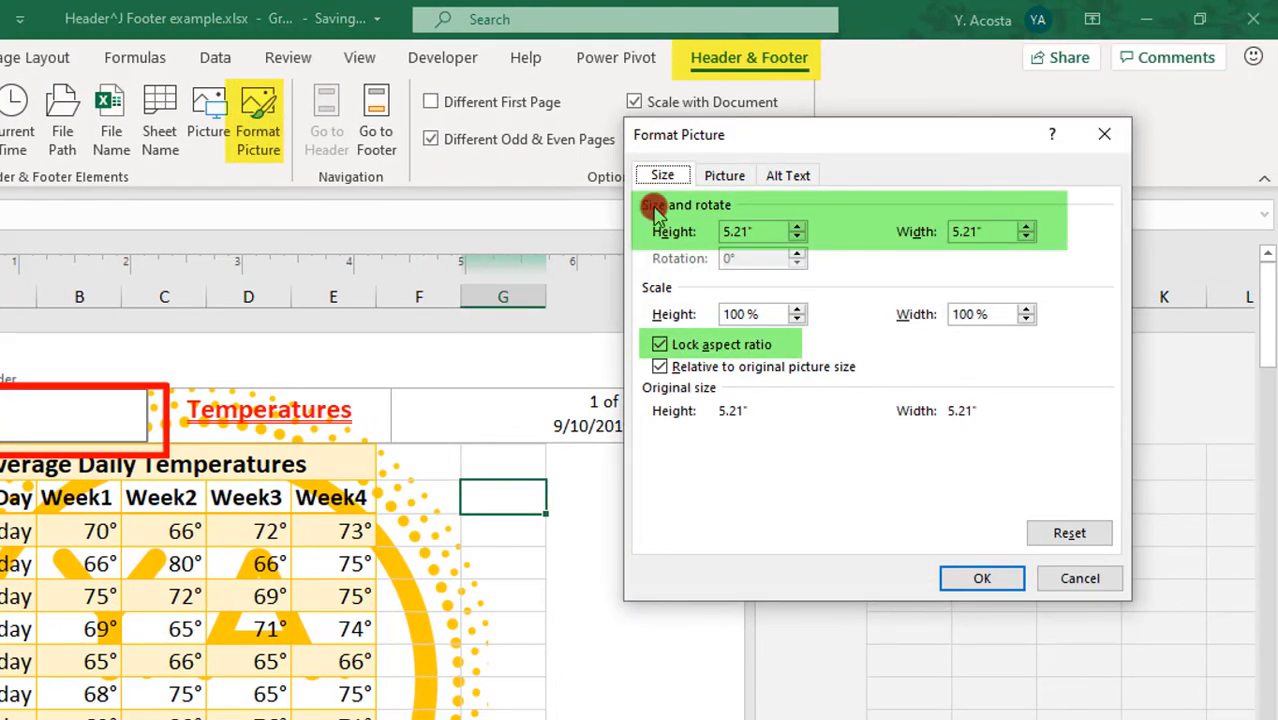
mouse_move(748, 350)
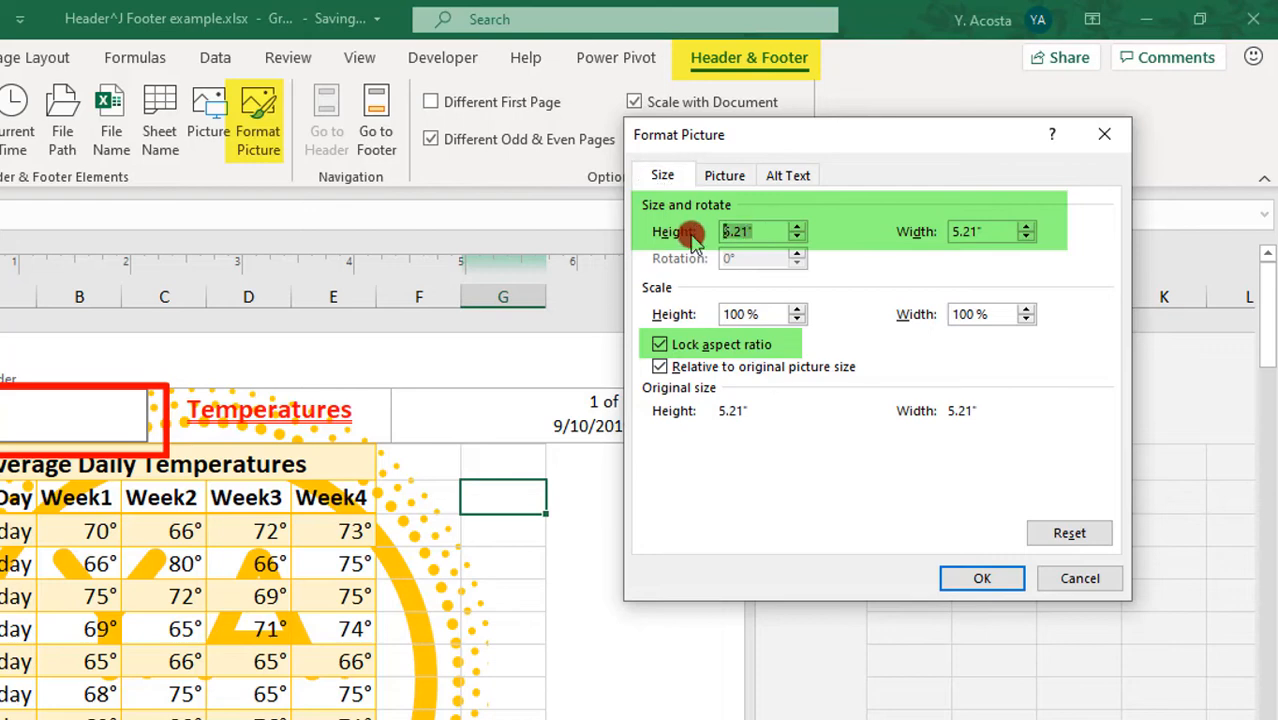
text(0.75)
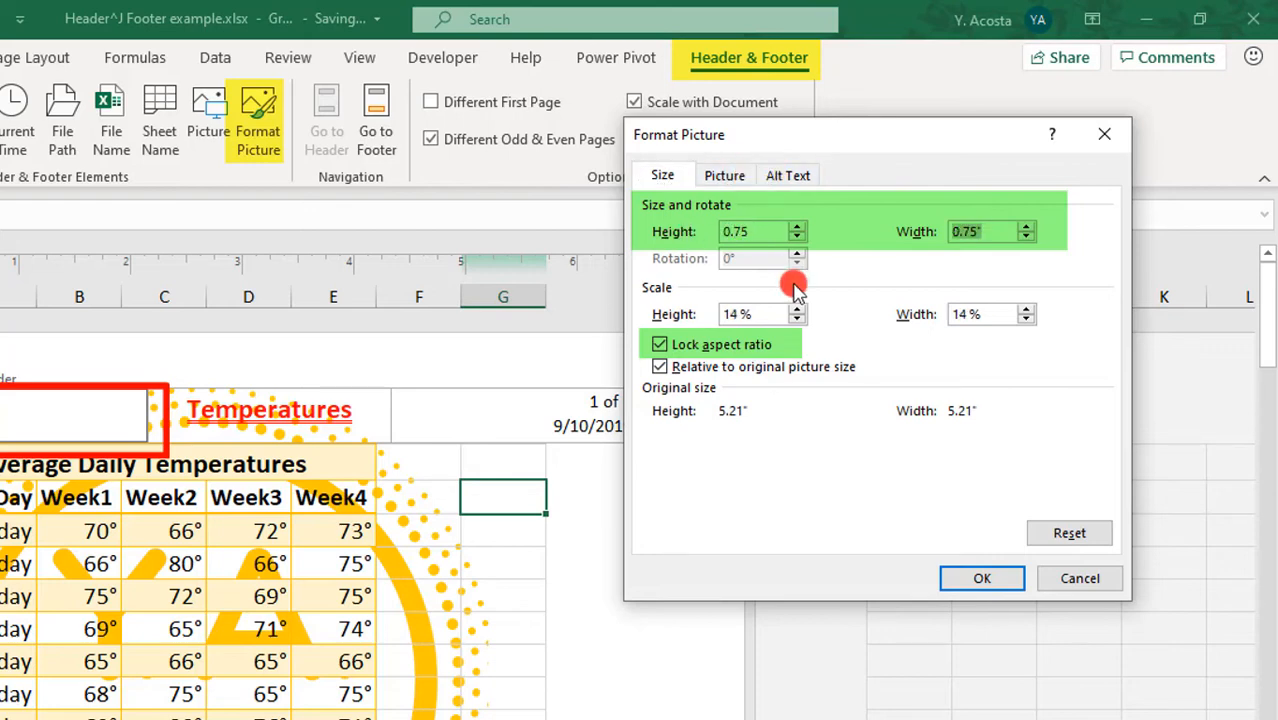
click(981, 578)
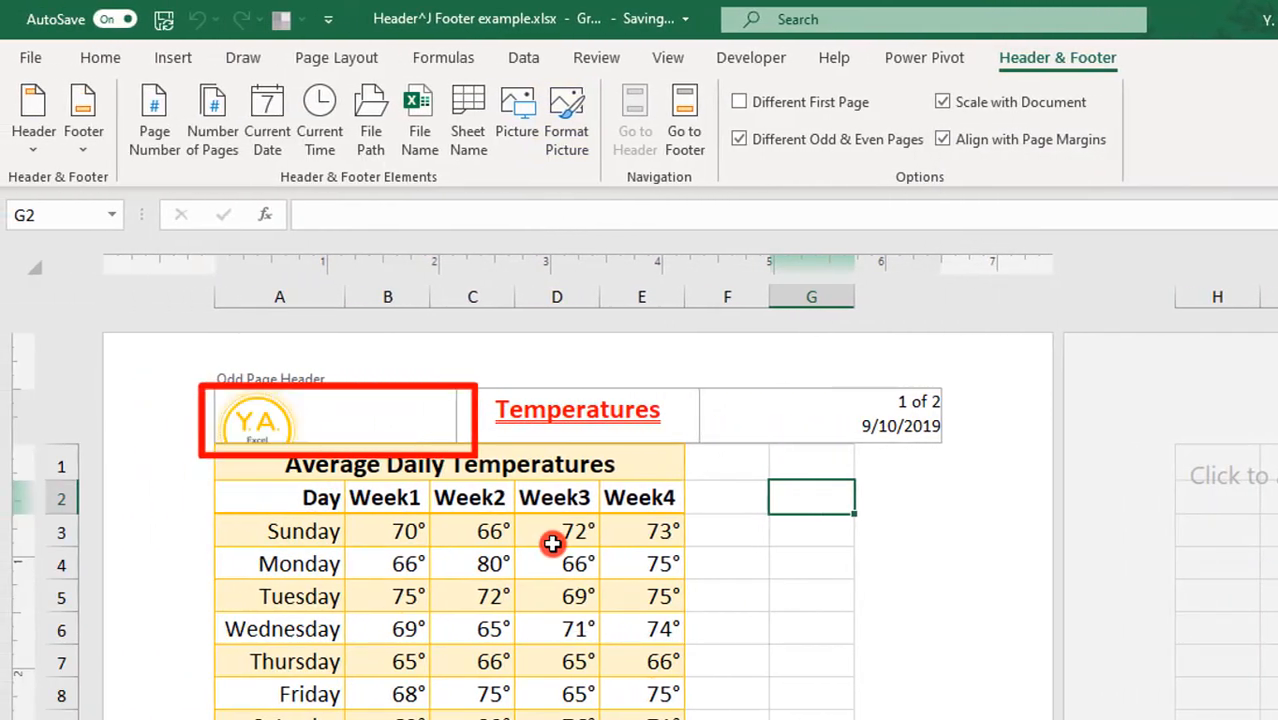
click(555, 530)
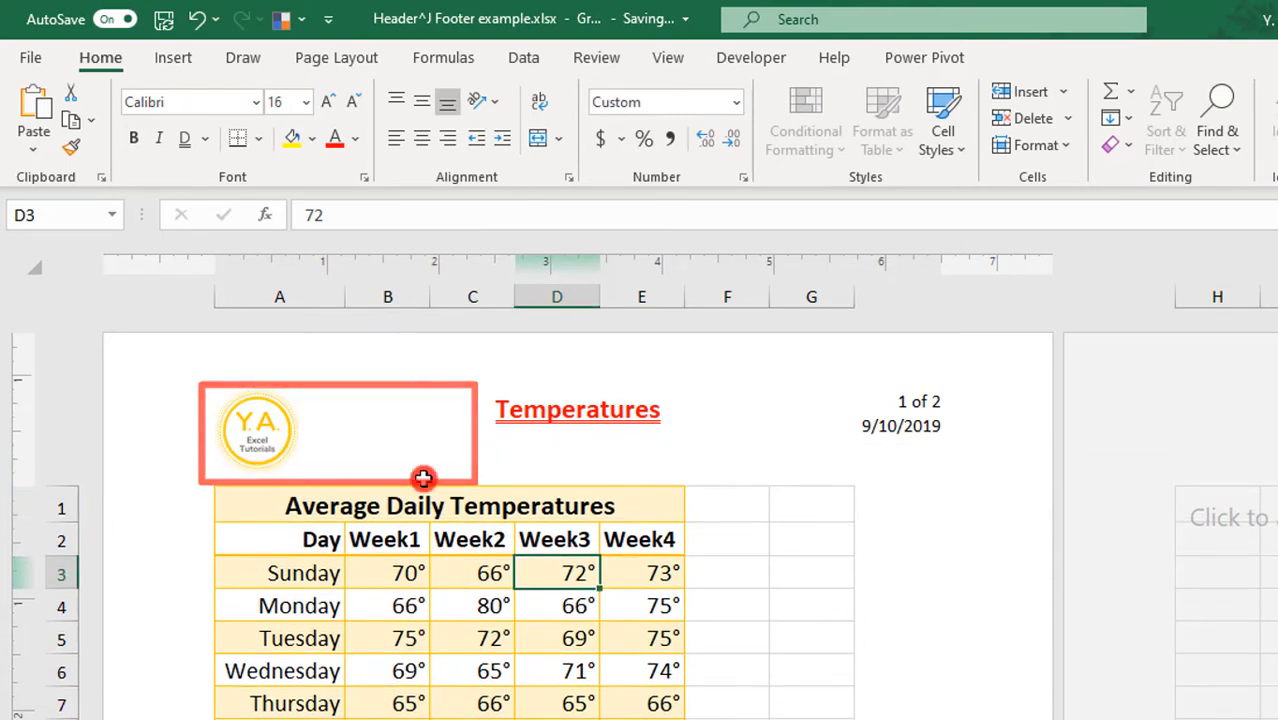
click(336, 57)
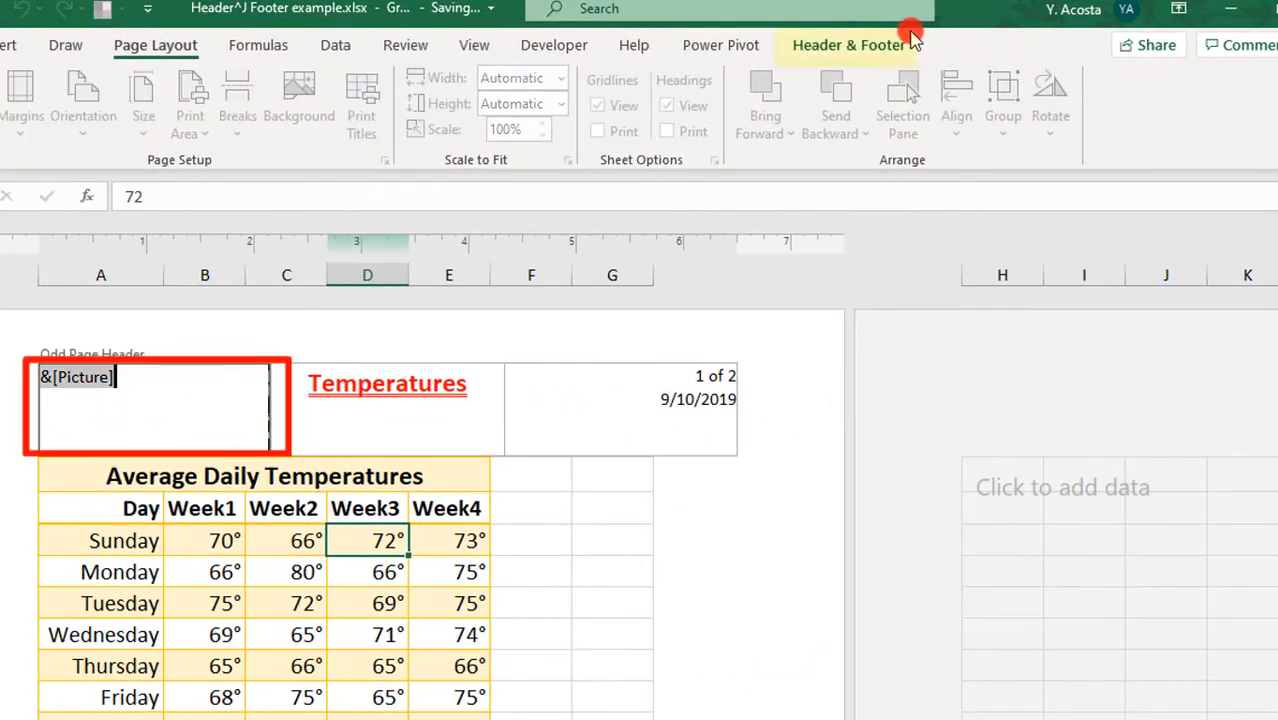
Step: Set the header logo's picture color to Grayscale in Format Picture
click(848, 44)
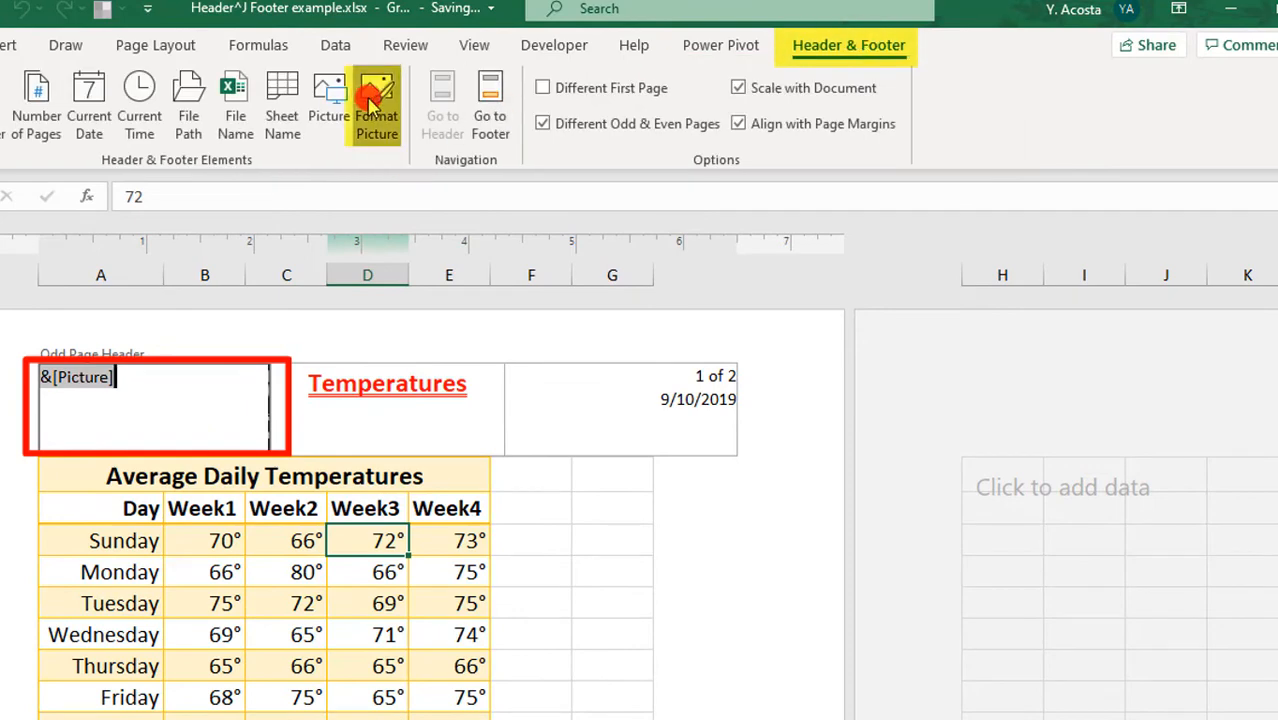
click(377, 105)
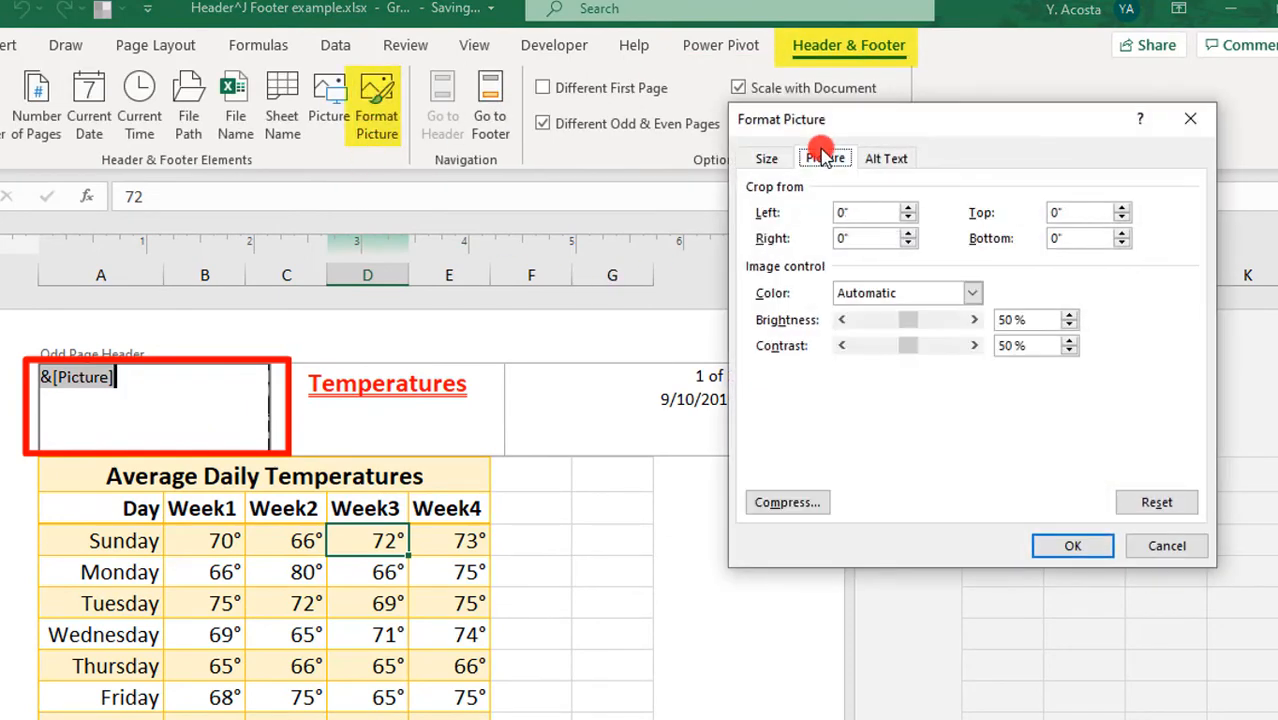
click(905, 292)
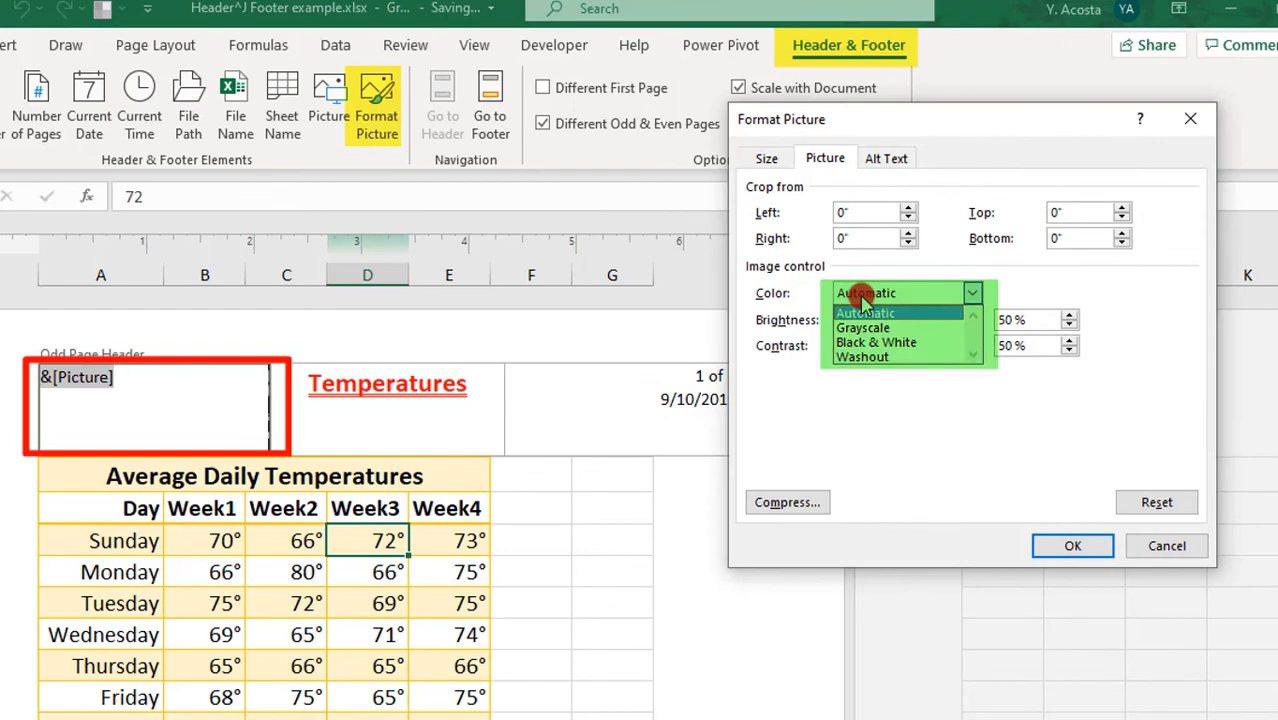
click(862, 327)
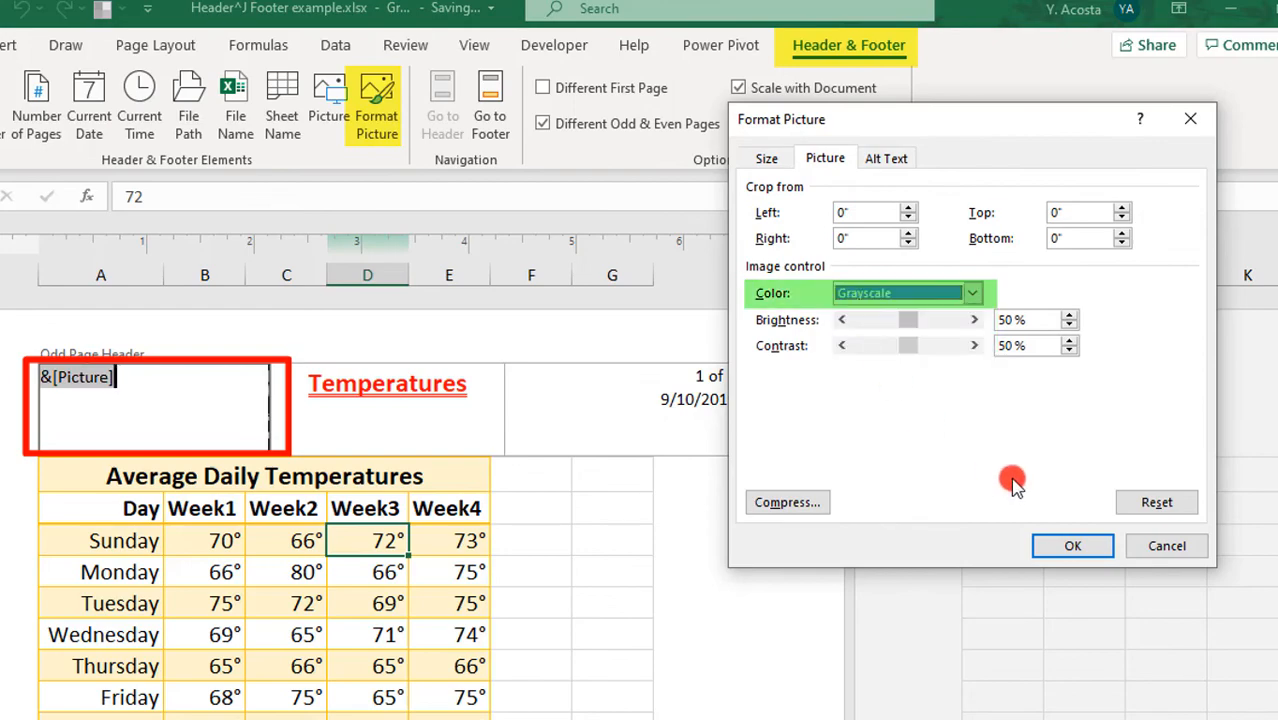
click(1072, 545)
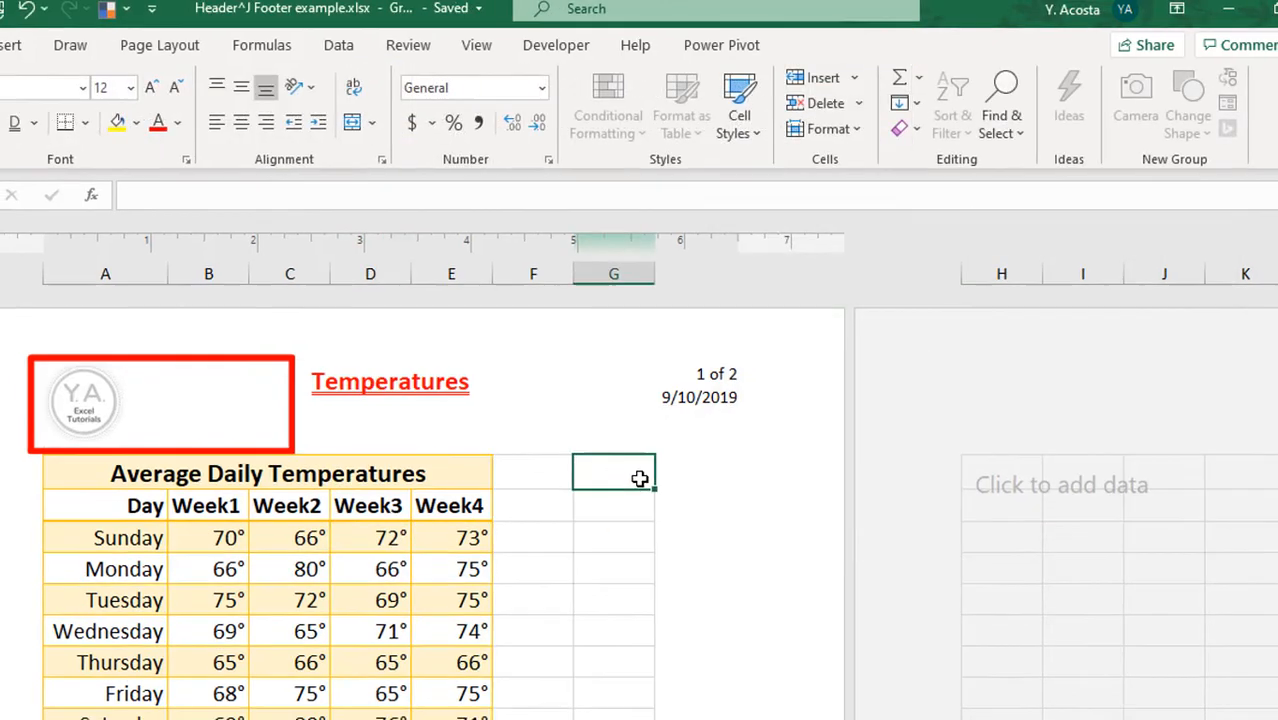